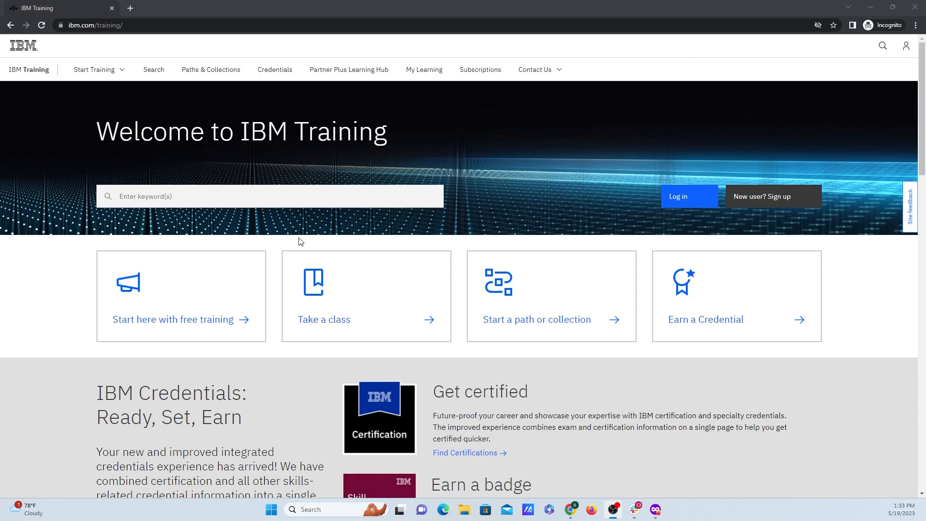
Step: Dismiss the feedback survey and start a new IBM account sign-up with the account details
left_click(912, 206)
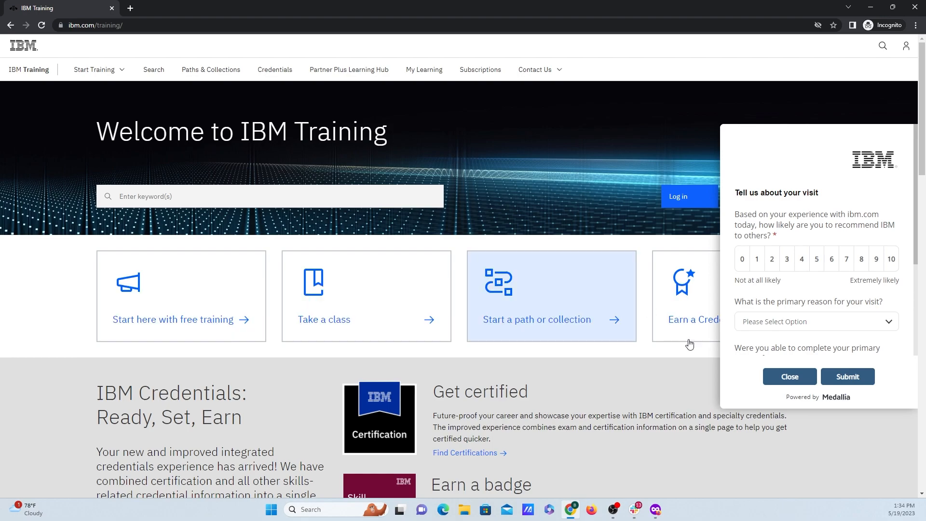
left_click(789, 376)
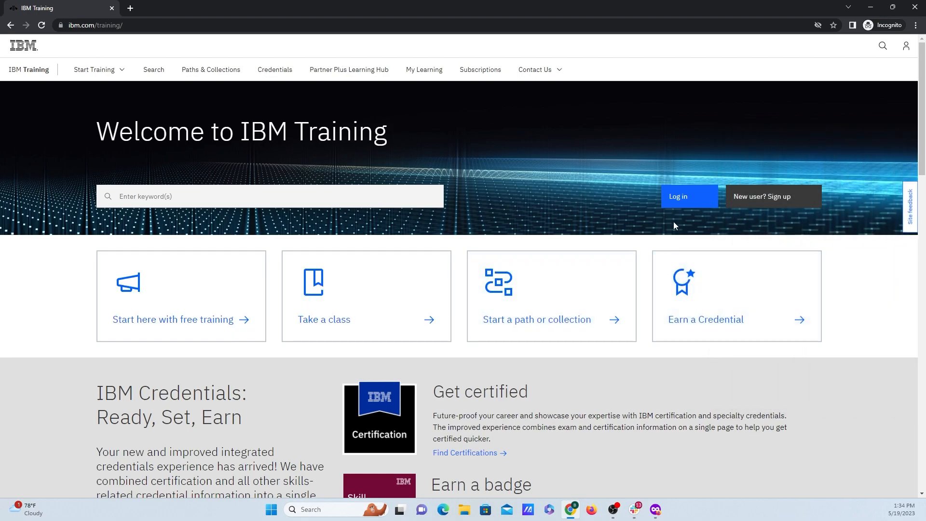
mouse_move(761, 196)
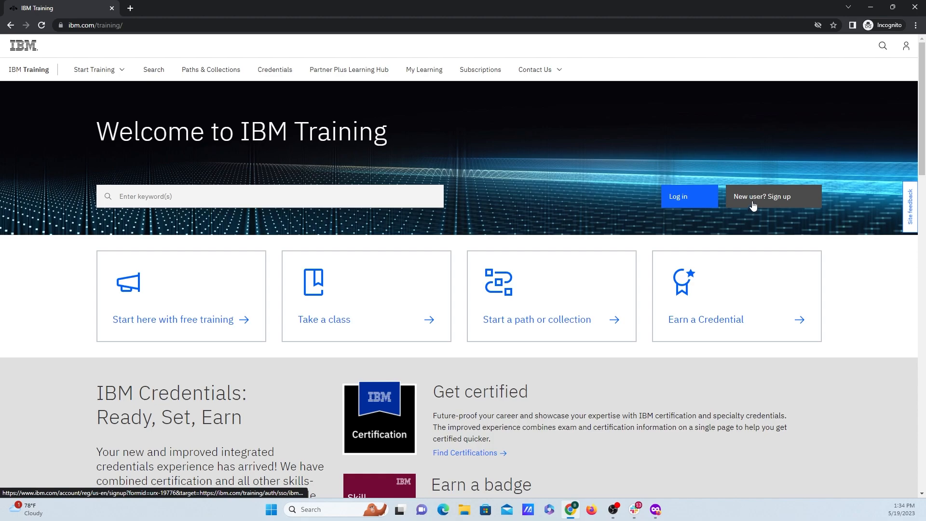
mouse_move(752, 215)
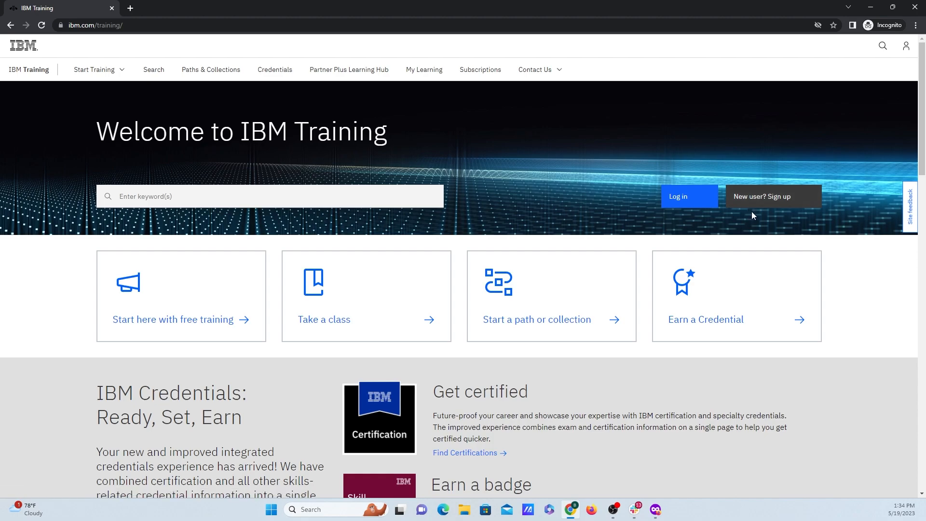
mouse_move(685, 201)
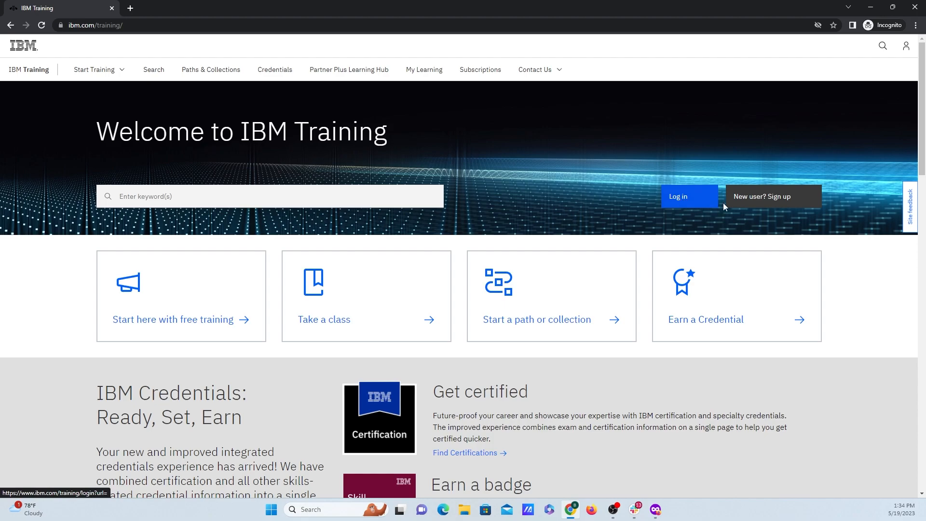
mouse_move(746, 208)
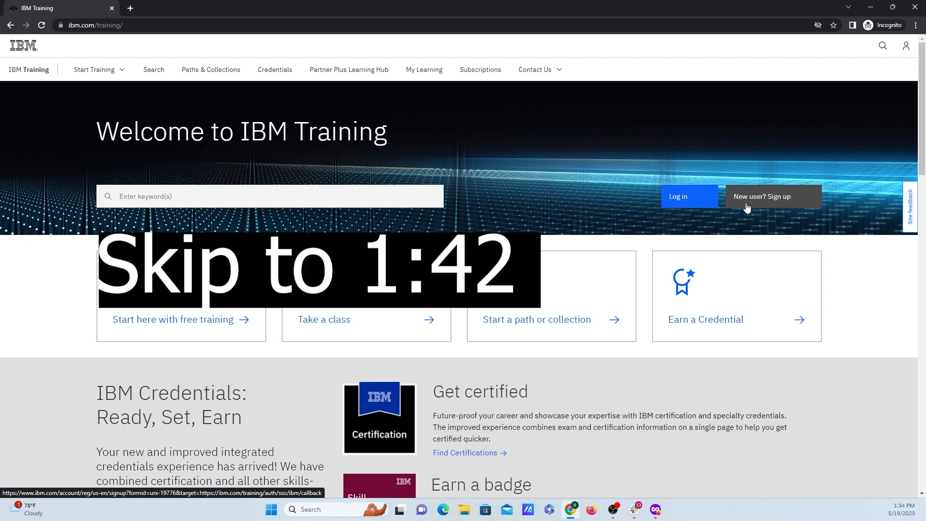
left_click(762, 200)
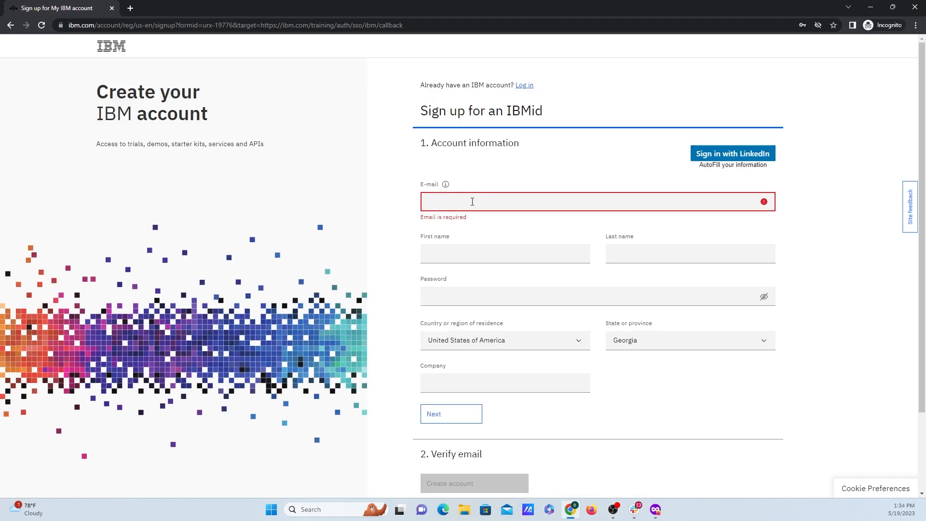
left_click(451, 414)
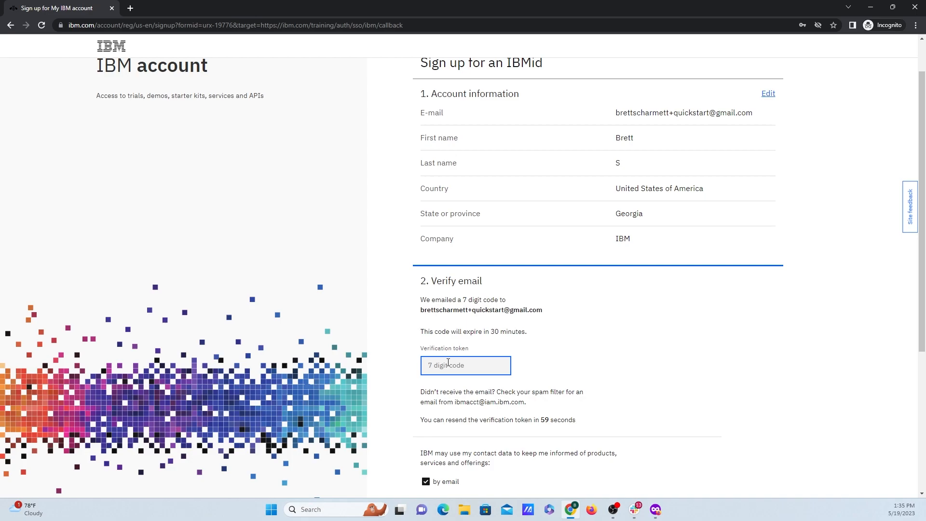
left_click(465, 365)
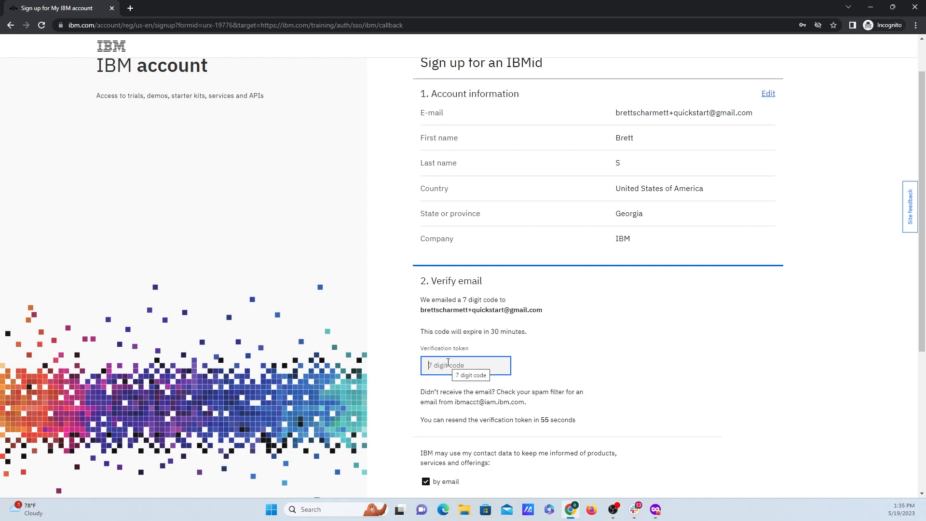
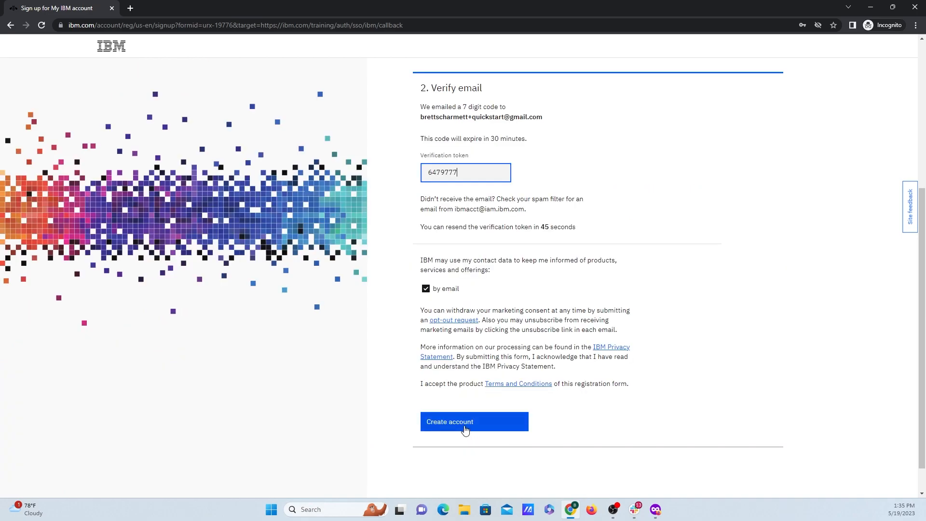
left_click(473, 421)
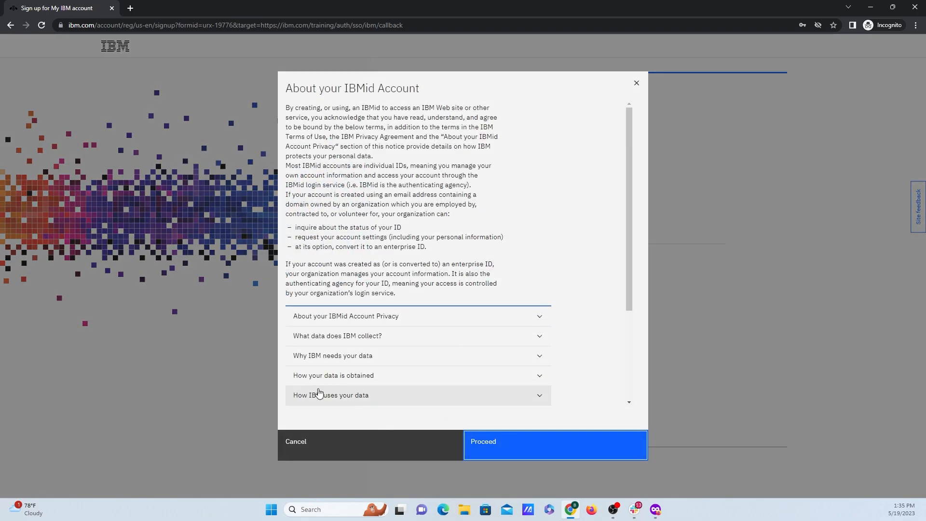
mouse_move(472, 422)
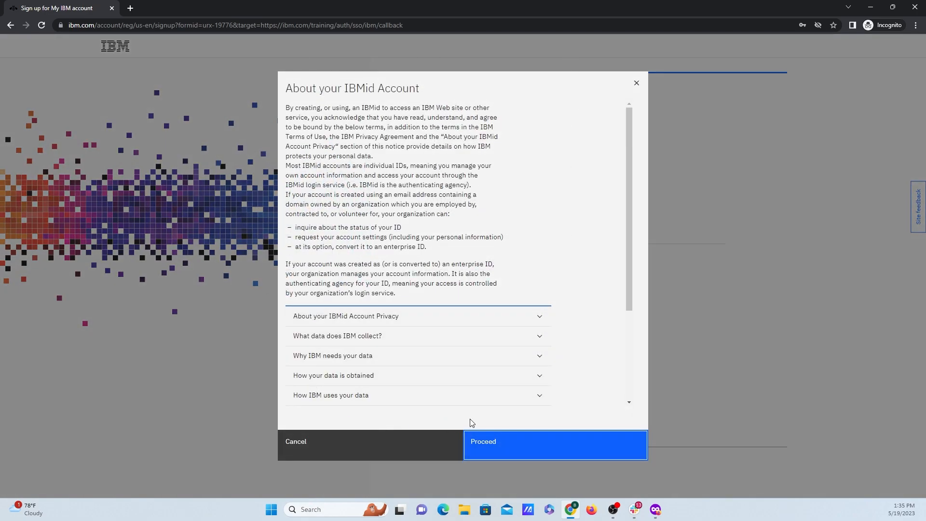
left_click(555, 445)
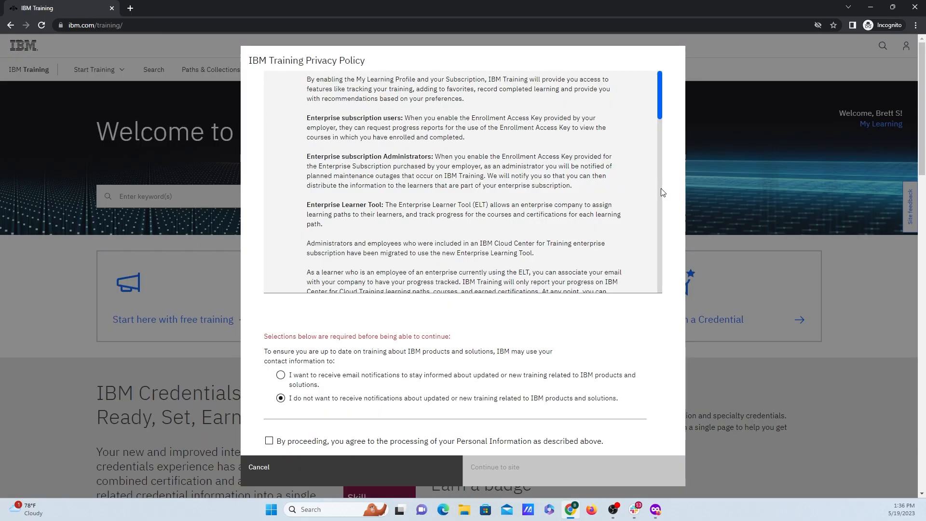
mouse_move(622, 189)
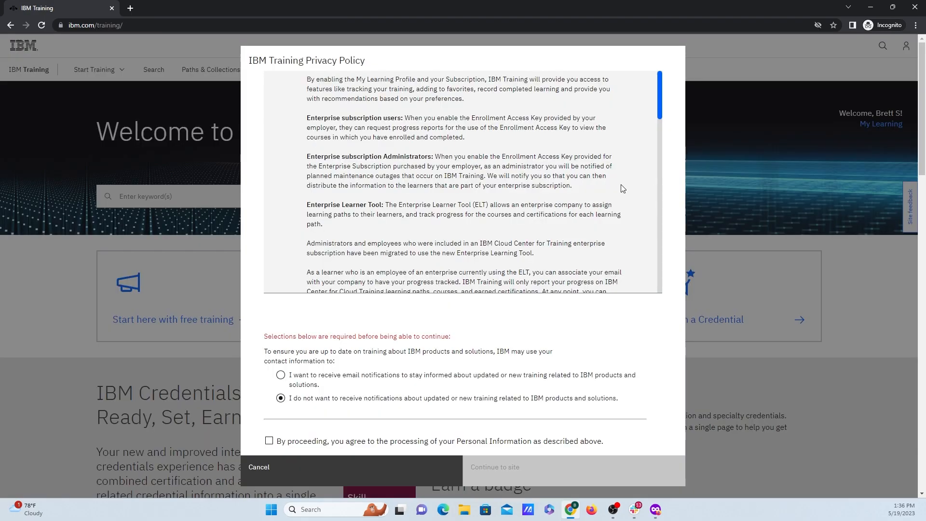
mouse_move(251, 360)
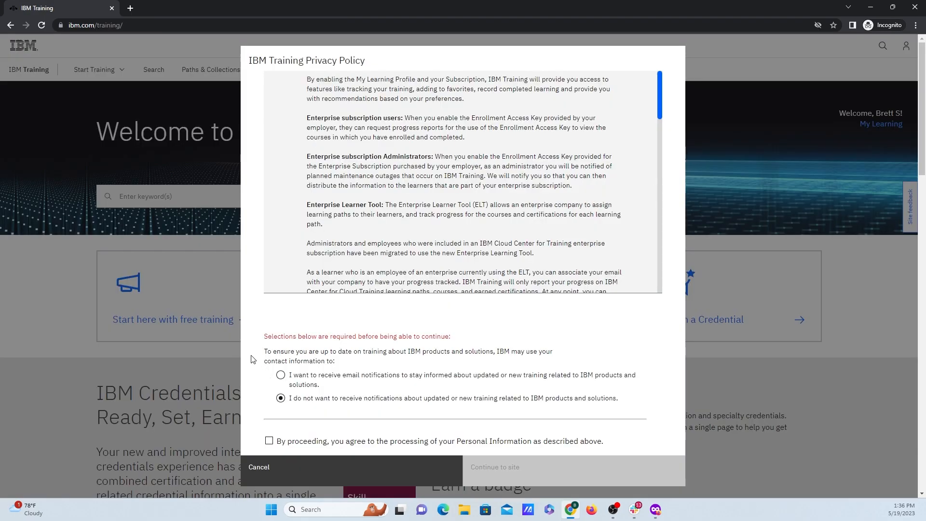
mouse_move(304, 434)
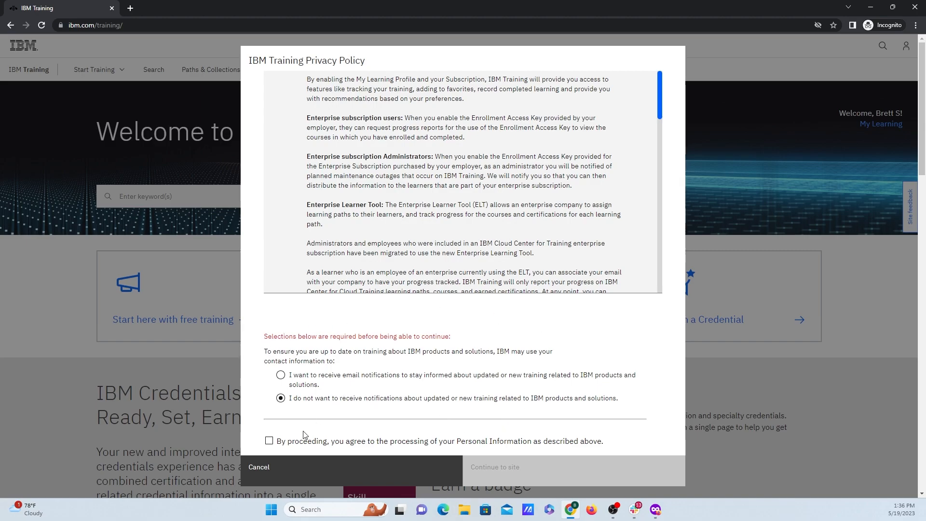
Step: Consent to the training privacy policy and continue into the training site signed in
left_click(270, 440)
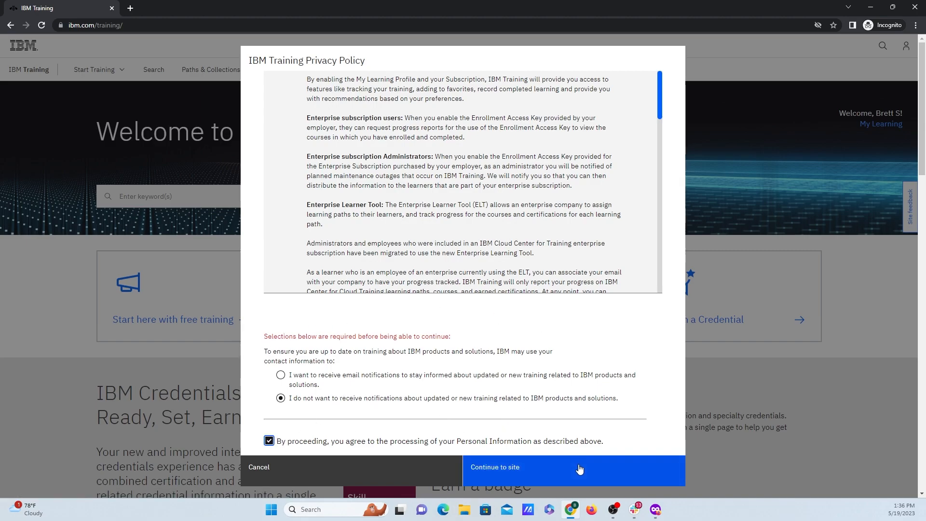
left_click(571, 470)
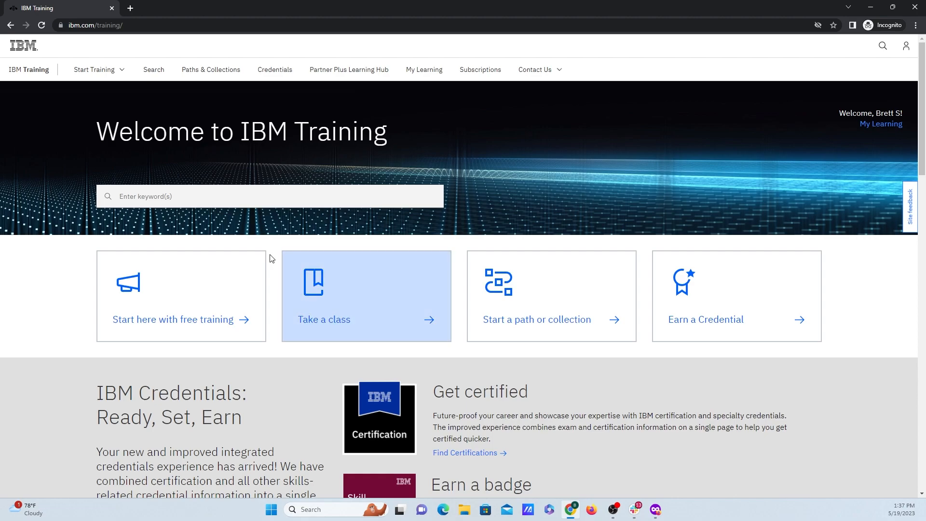
Step: Search the catalogue for 'engineering lifecycle management' and browse the 97 results
left_click(269, 196)
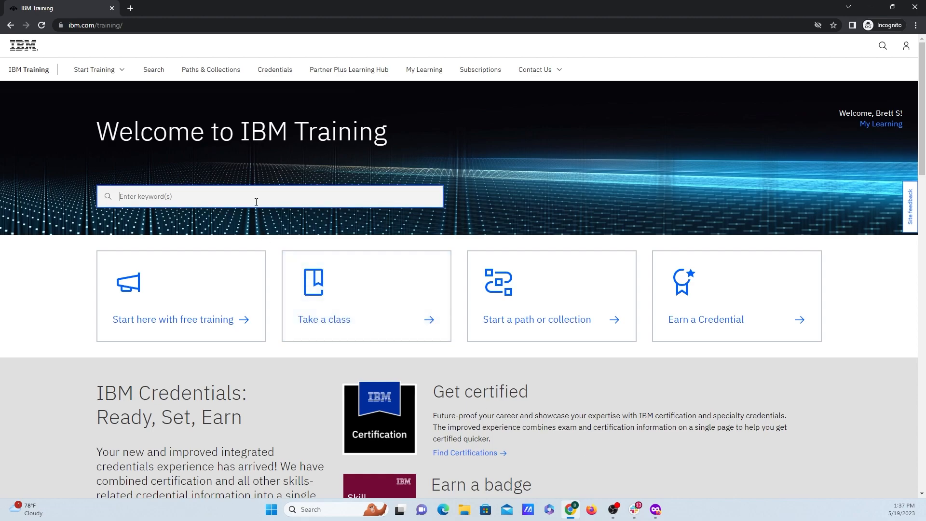
type("engineering life")
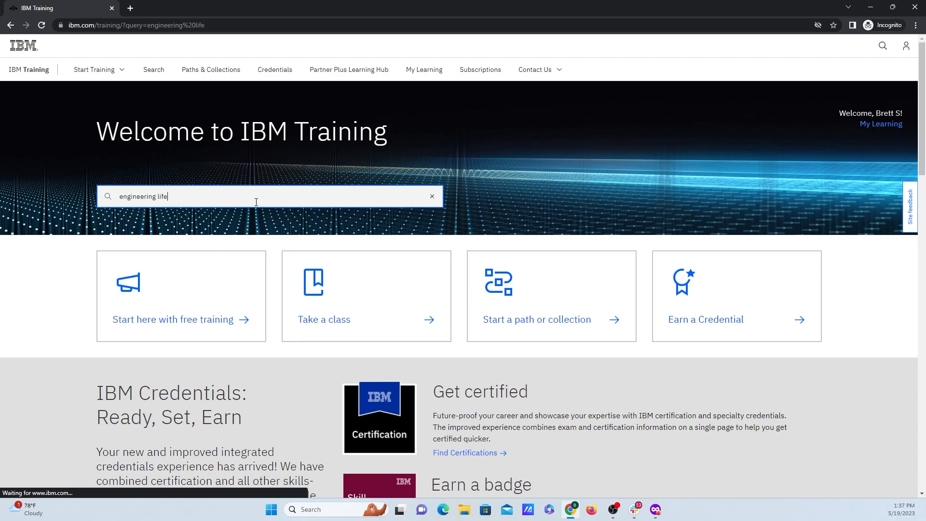
key("Return")
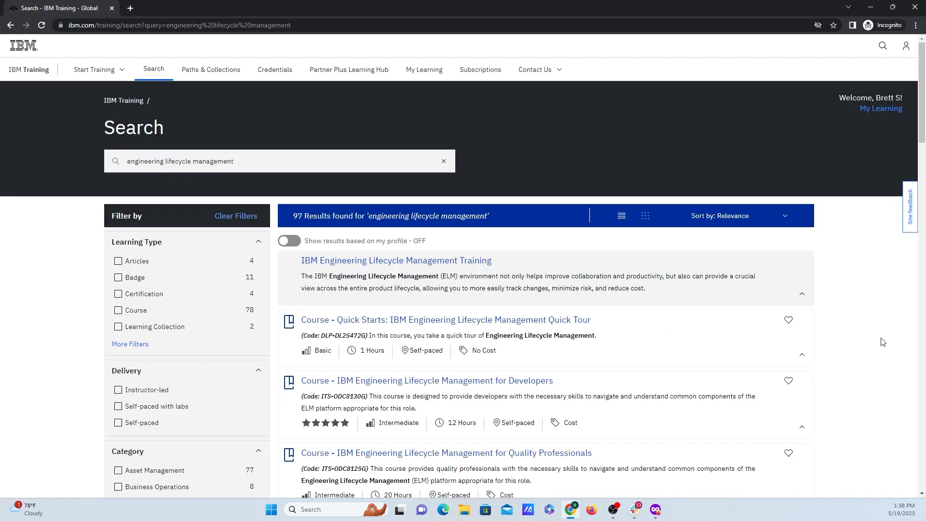
scroll("down", 3)
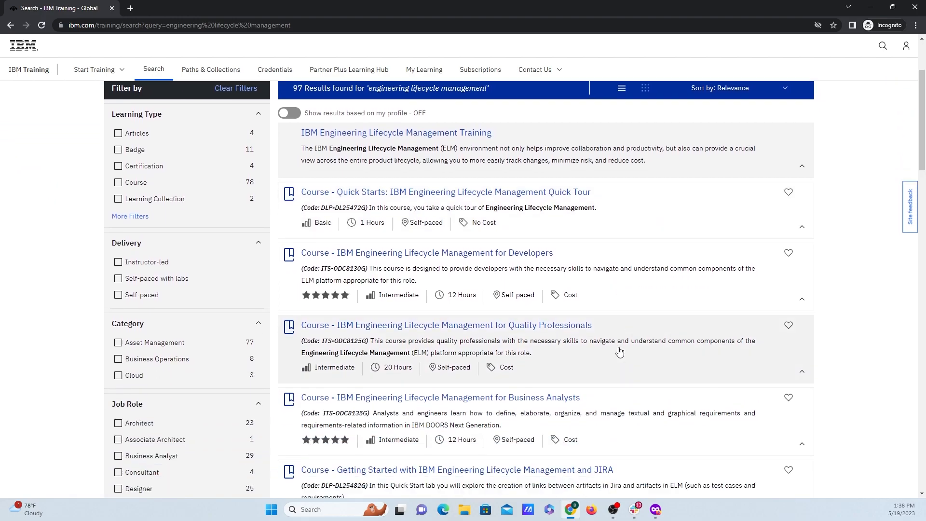
scroll("up", 3)
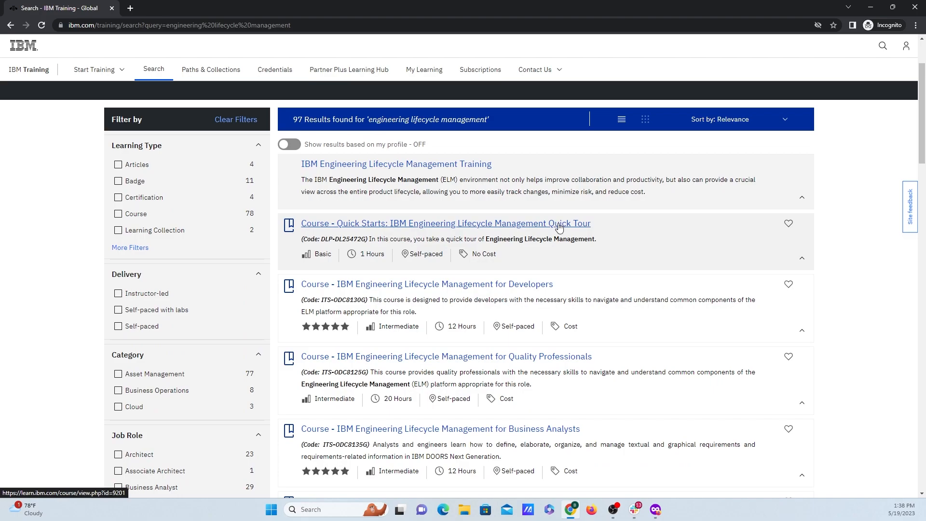
Step: Open the Engineering Lifecycle Management Quick Tour course from the results
left_click(445, 222)
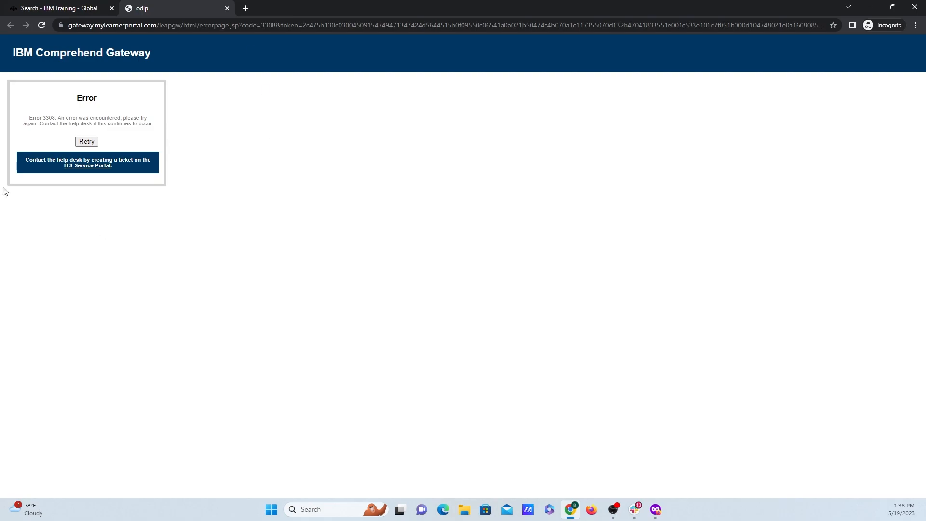
mouse_move(222, 109)
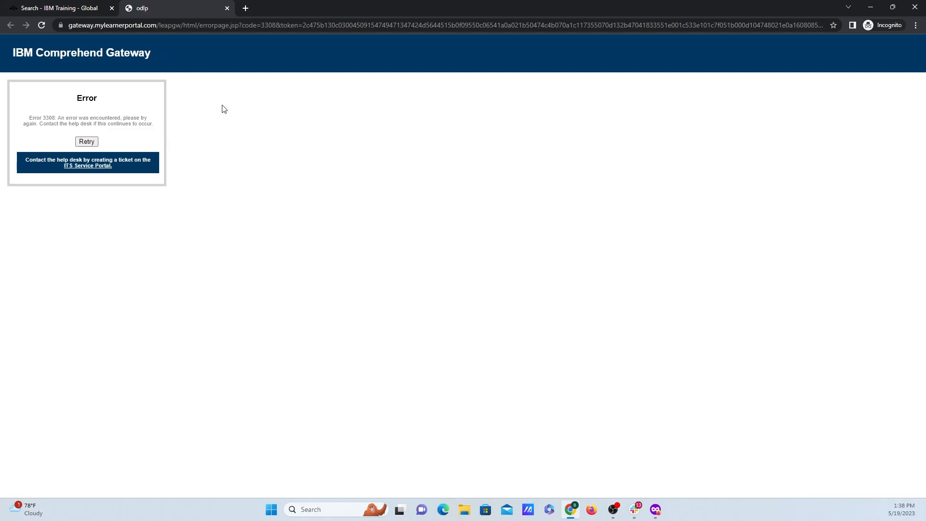
mouse_move(64, 298)
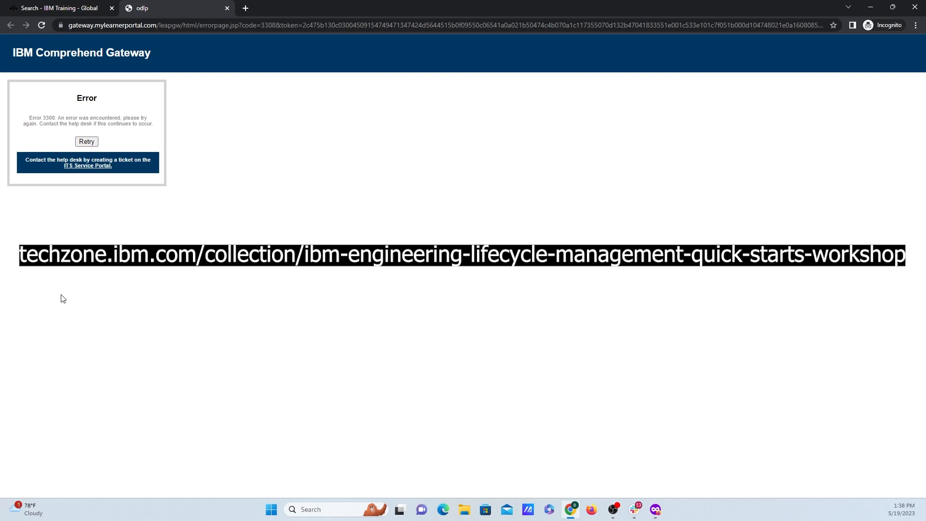
mouse_move(210, 273)
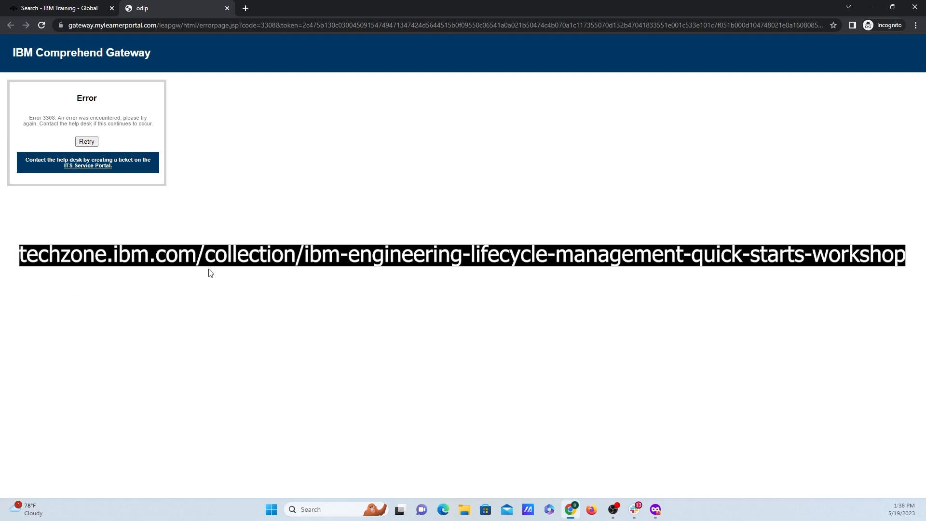
mouse_move(218, 296)
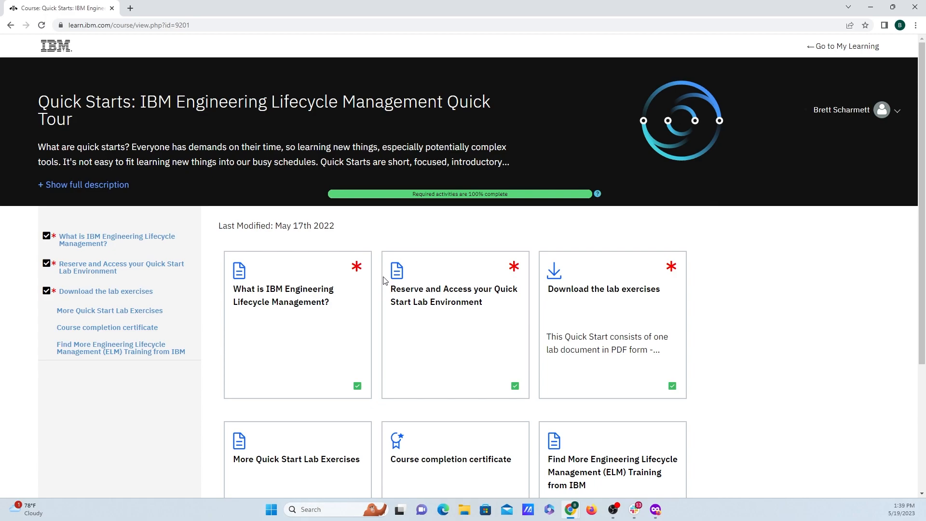
mouse_move(433, 373)
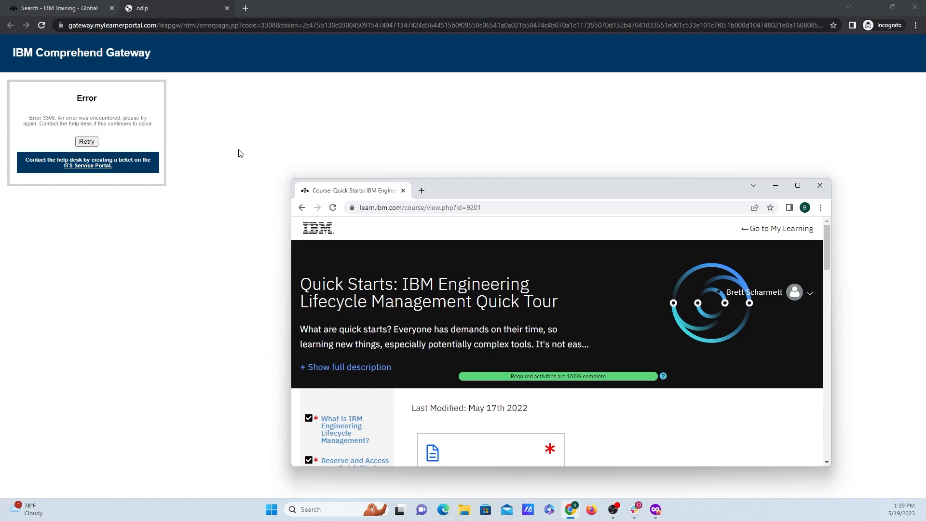
mouse_move(10, 147)
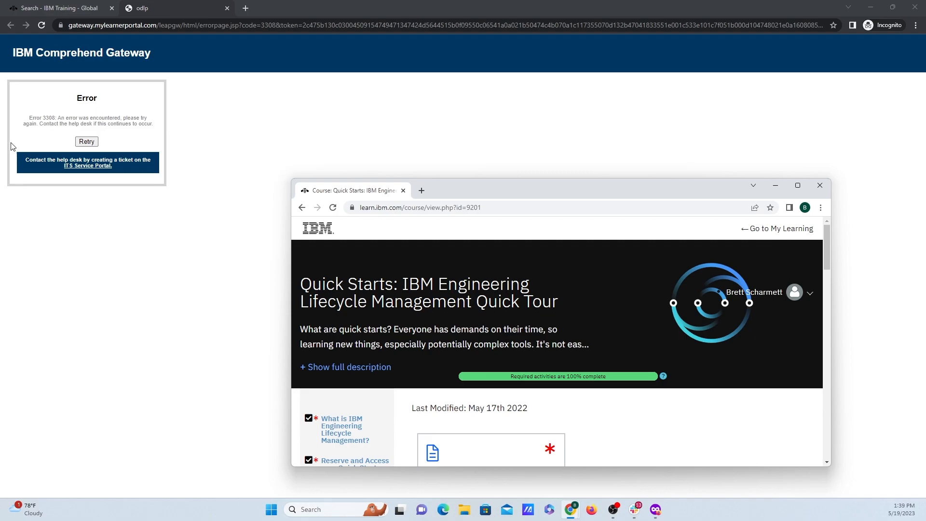
mouse_move(146, 234)
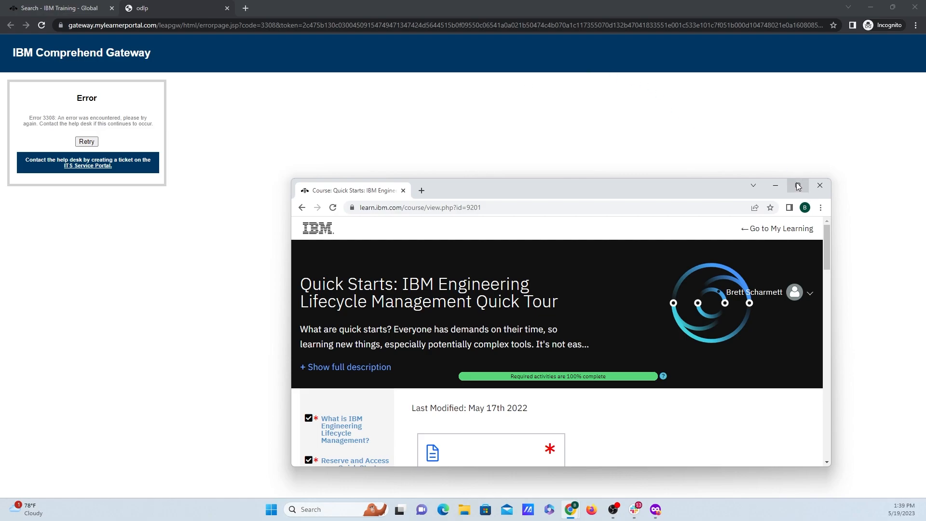
Step: Maximize the course, review and close the lab PDF, then open the Reserve and Access lab lesson
left_click(797, 185)
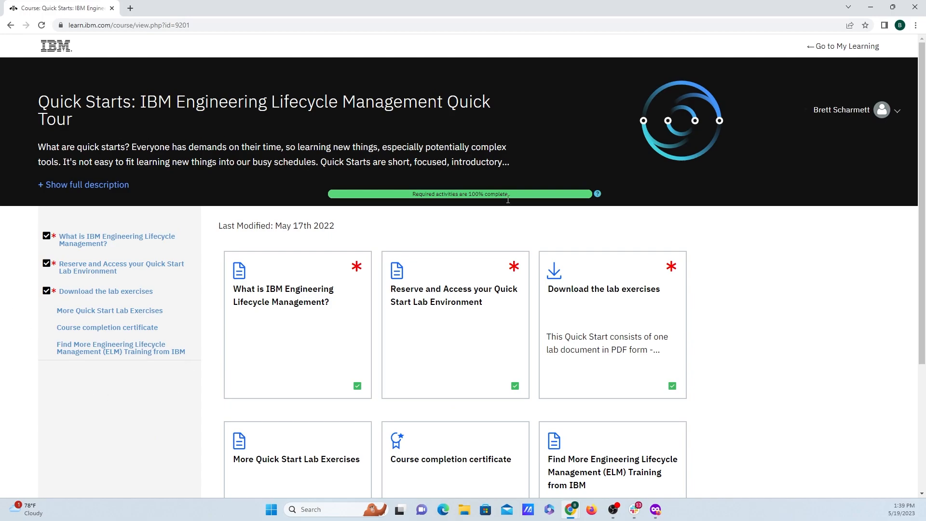
scroll("down", 3)
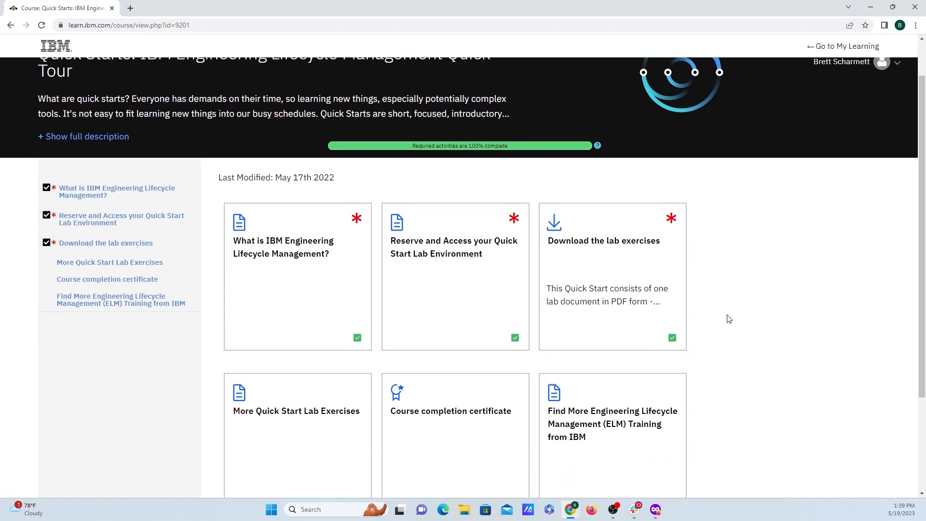
scroll("down", 3)
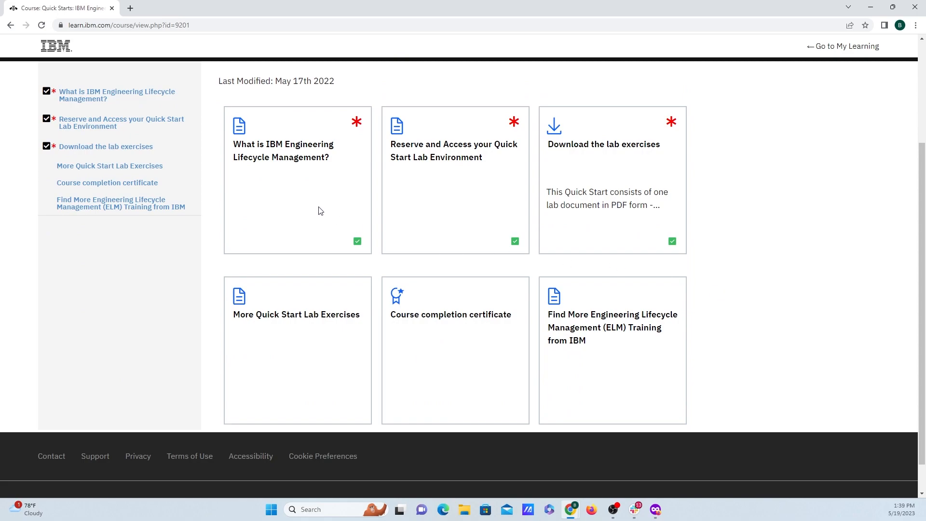
mouse_move(305, 180)
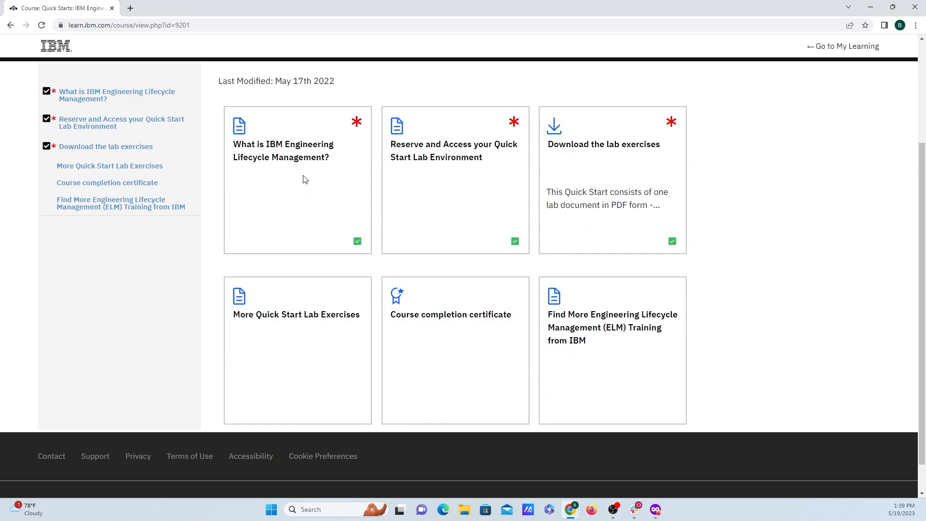
mouse_move(248, 162)
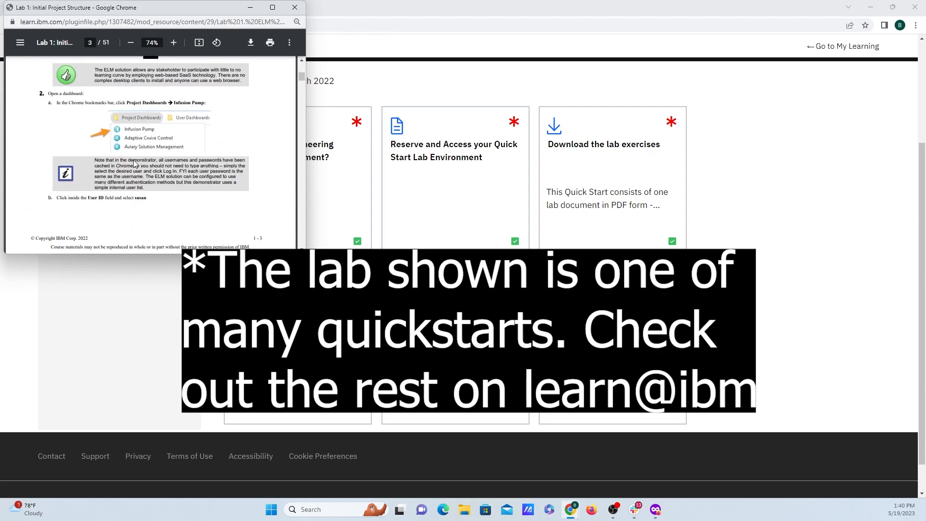
scroll("down", 3)
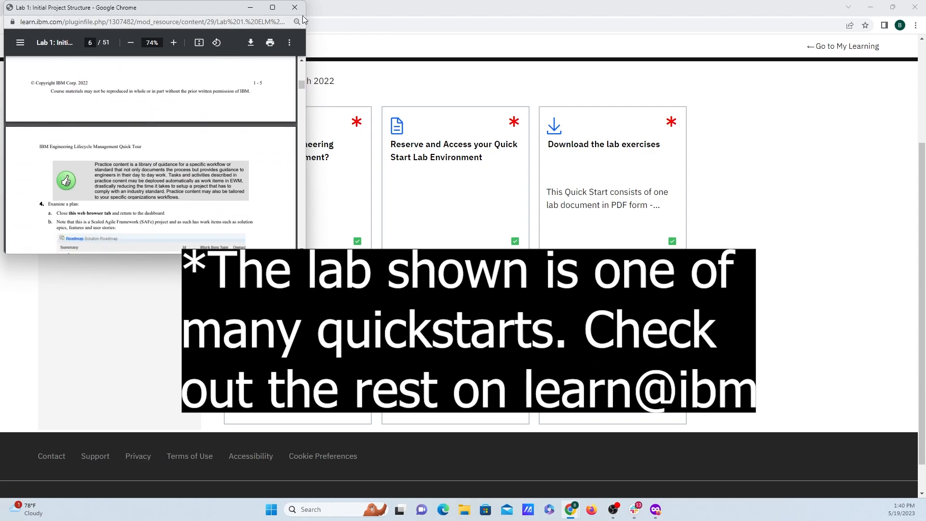
left_click(294, 7)
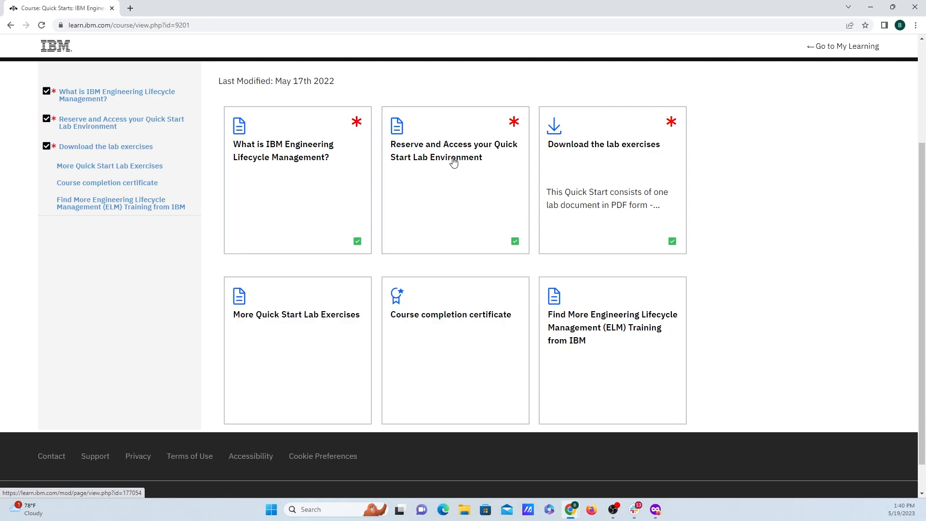
left_click(453, 150)
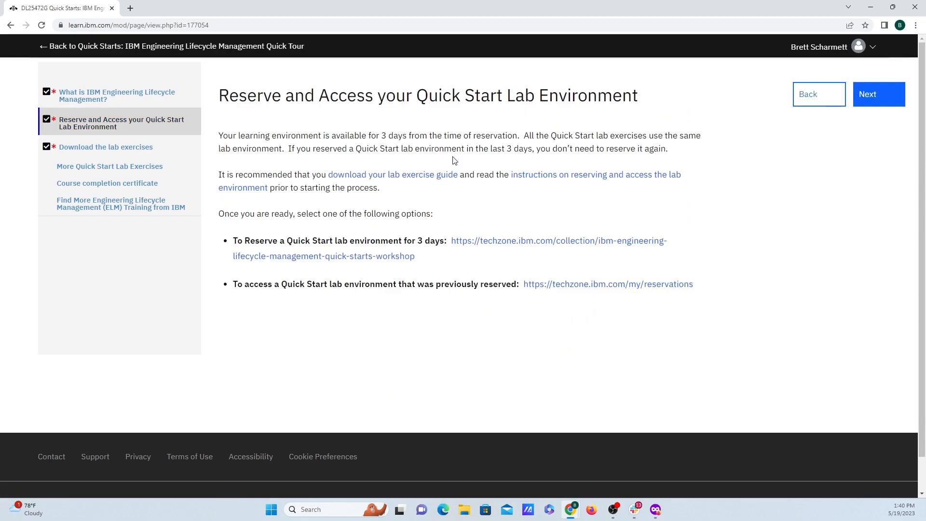
mouse_move(362, 225)
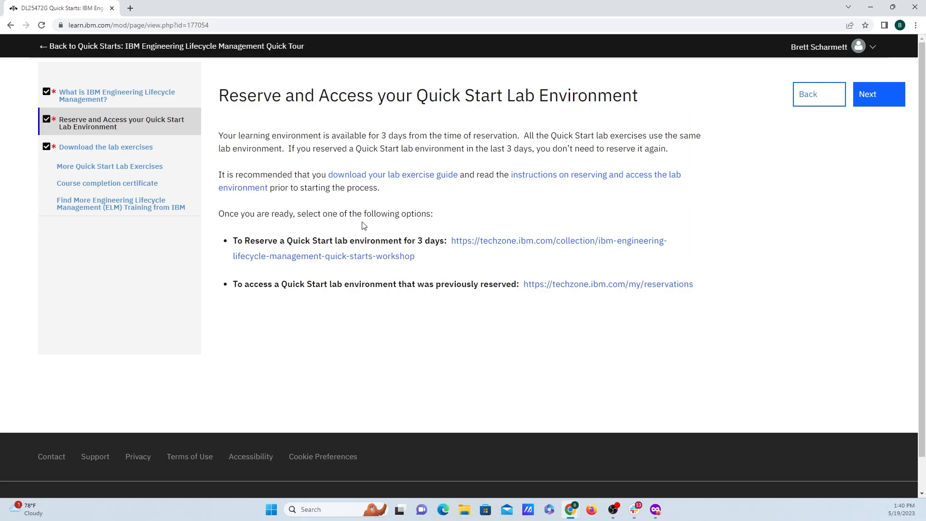
mouse_move(414, 261)
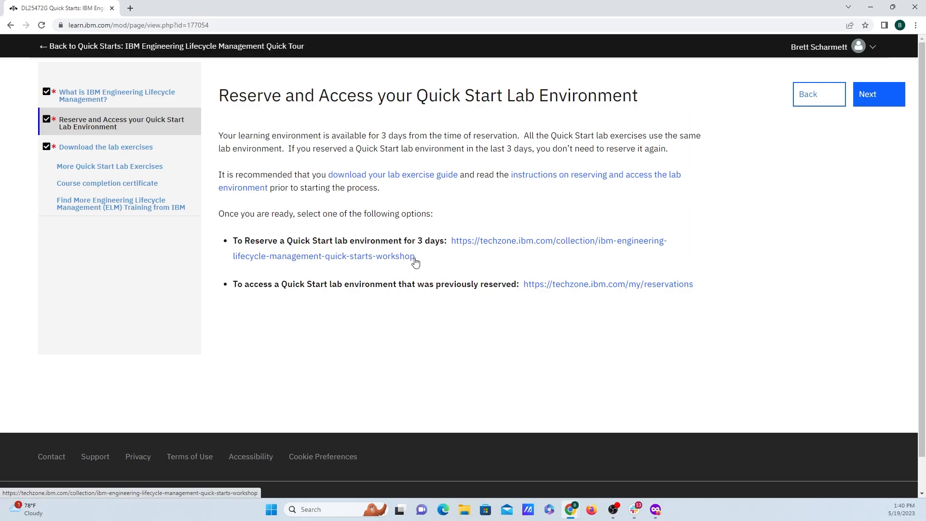
mouse_move(412, 261)
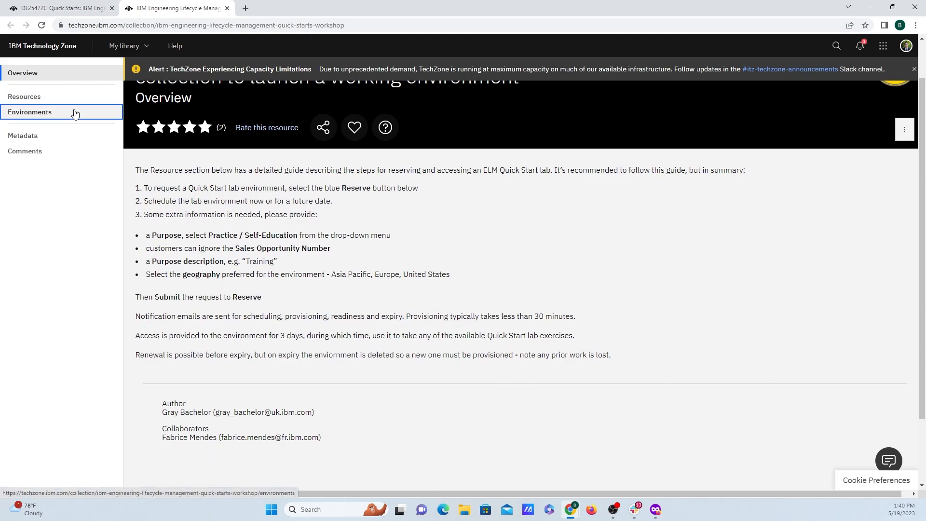
Step: Start an environment reservation with purpose Practice / Self-Education and description 'Education'
left_click(30, 112)
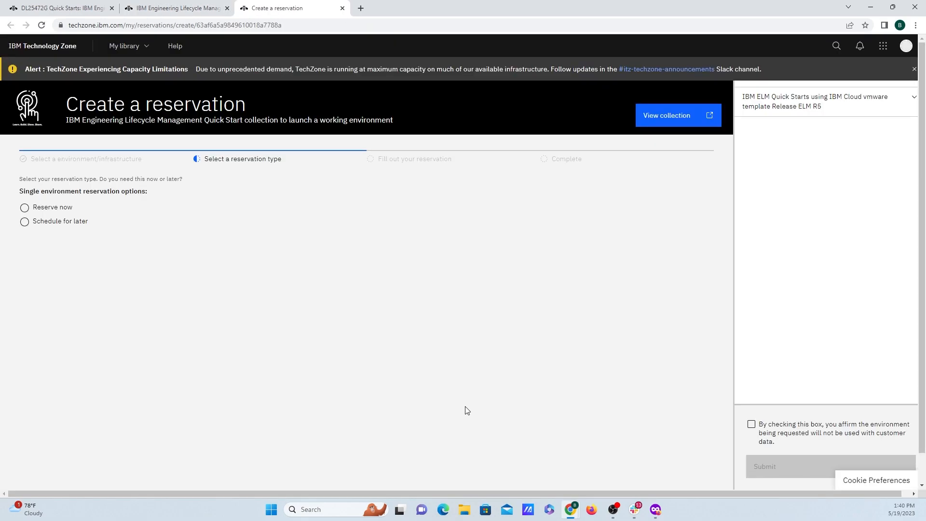
left_click(24, 207)
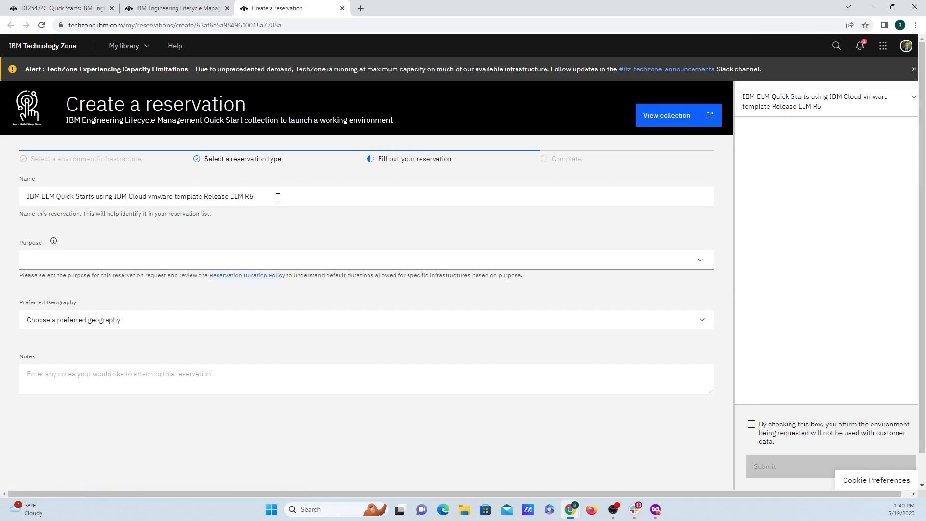
left_click(365, 260)
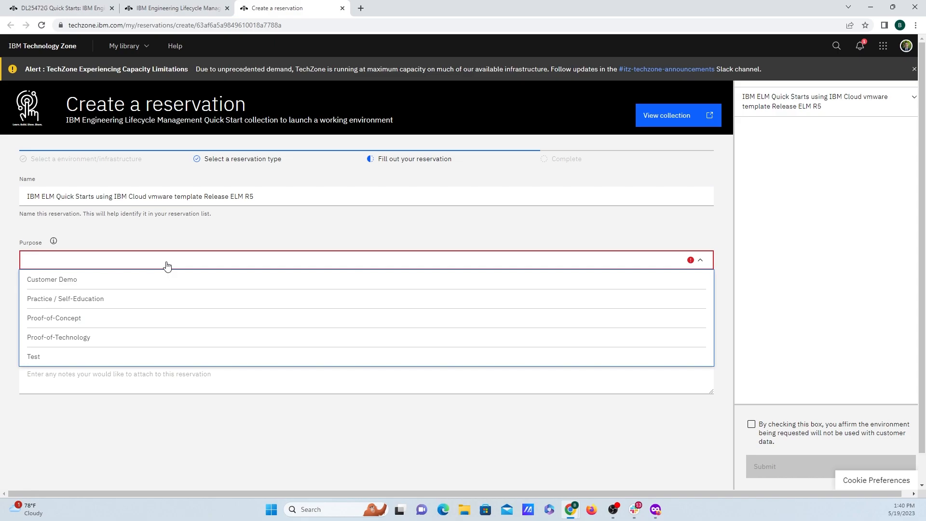
mouse_move(157, 298)
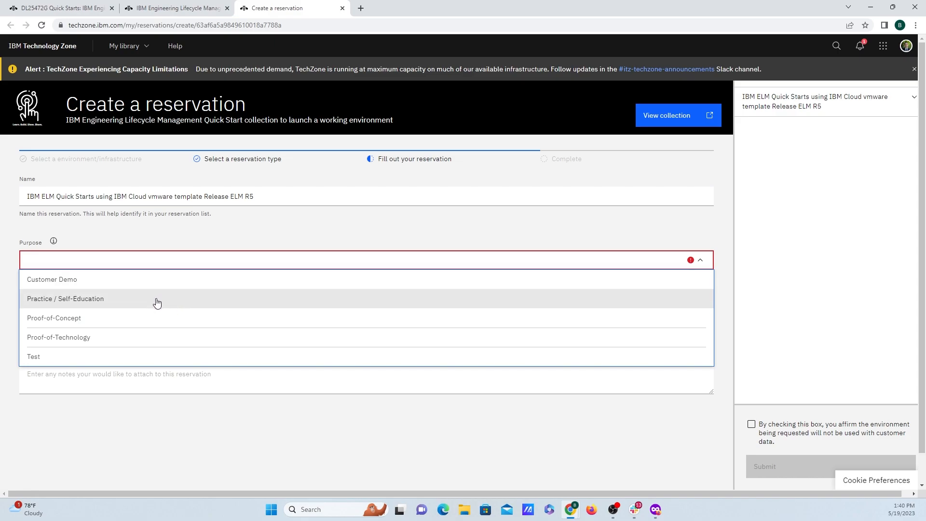
left_click(66, 298)
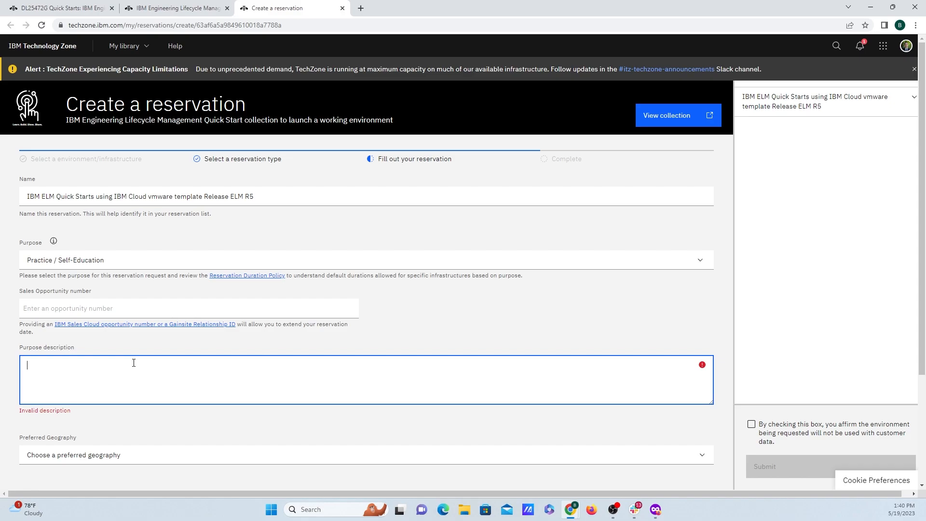
type("Education")
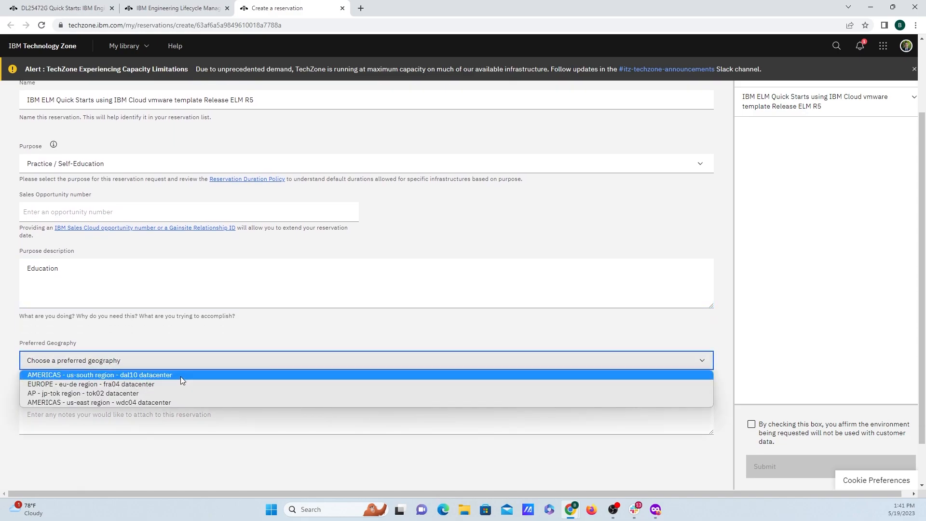
Step: Choose the AMERICAS us-south dal10 datacenter and set the end date to May 23
left_click(98, 374)
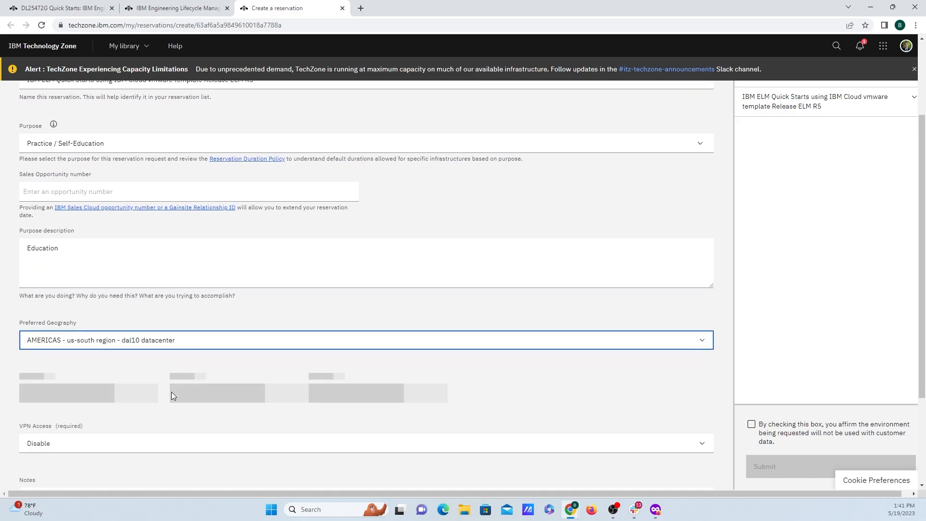
scroll("down", 3)
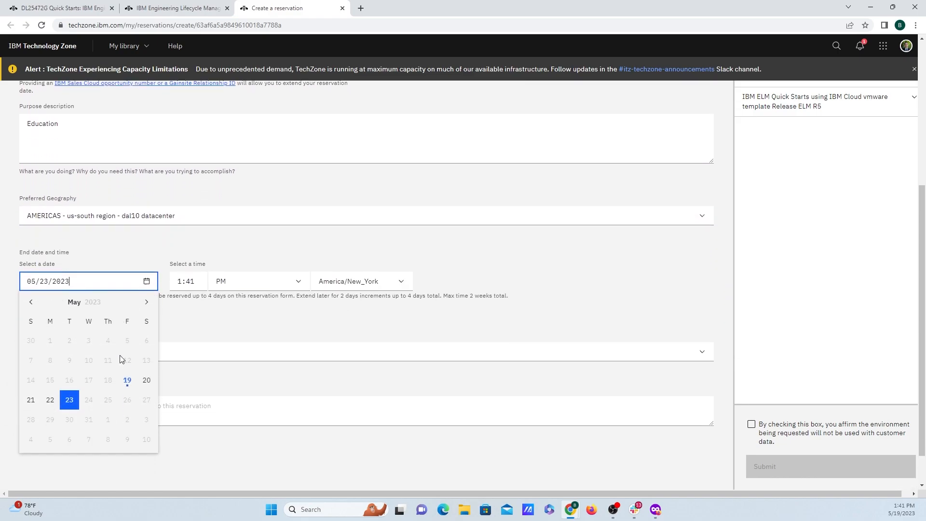
mouse_move(69, 399)
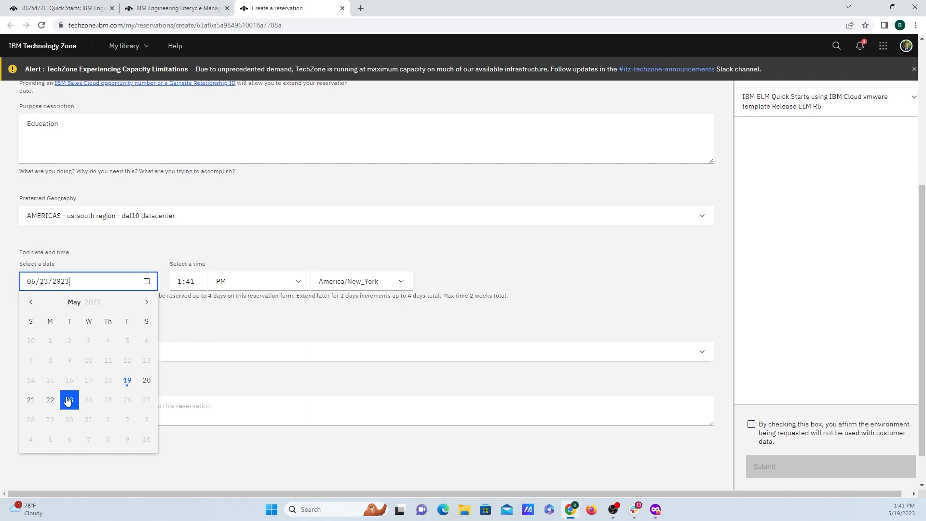
left_click(69, 399)
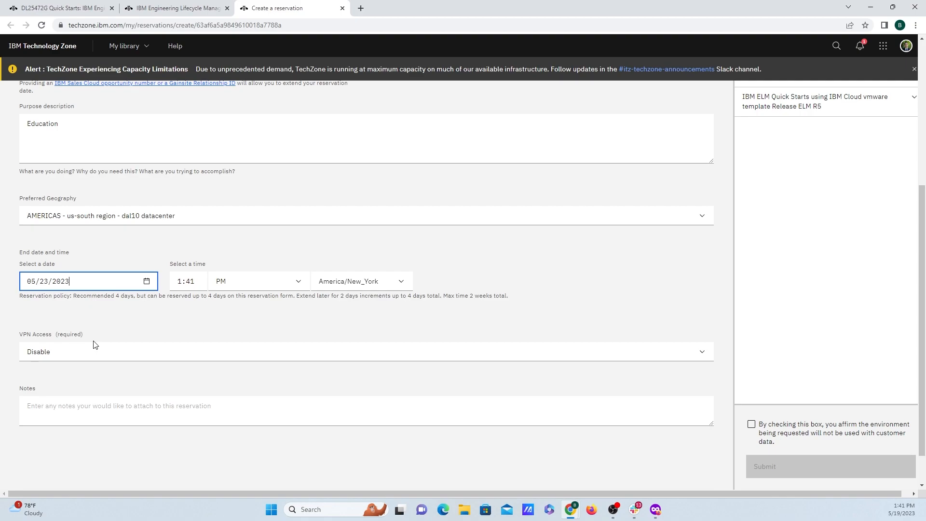
scroll("down", 3)
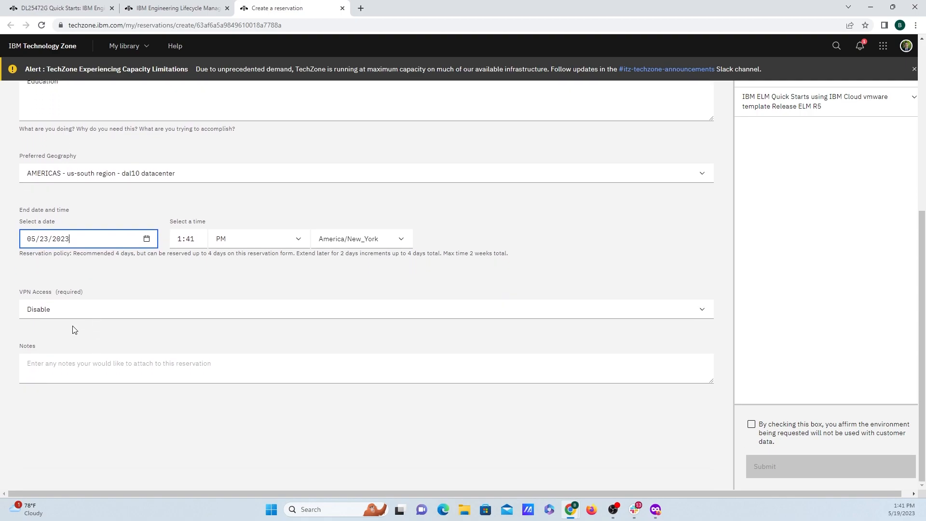
scroll("up", 3)
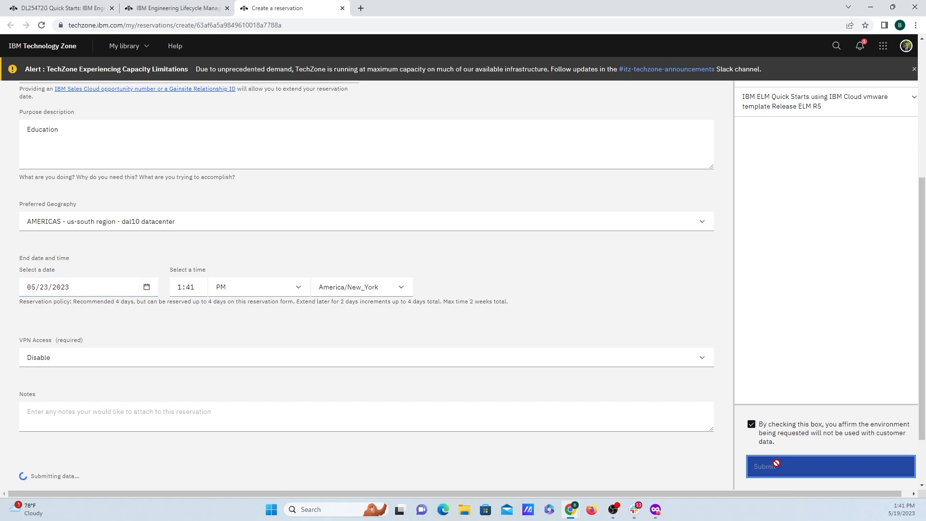
Step: Submit the reservation and dismiss the 'Reservation created' notification
left_click(829, 466)
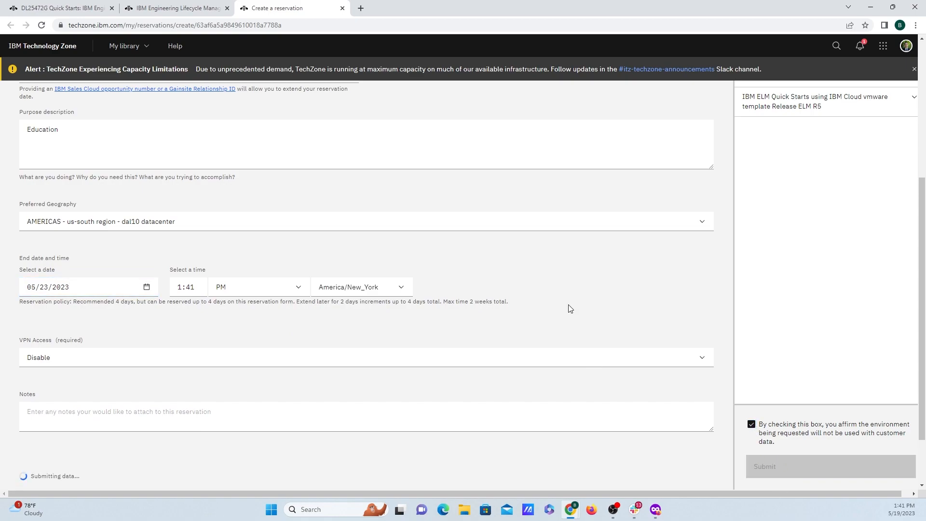
left_click(829, 465)
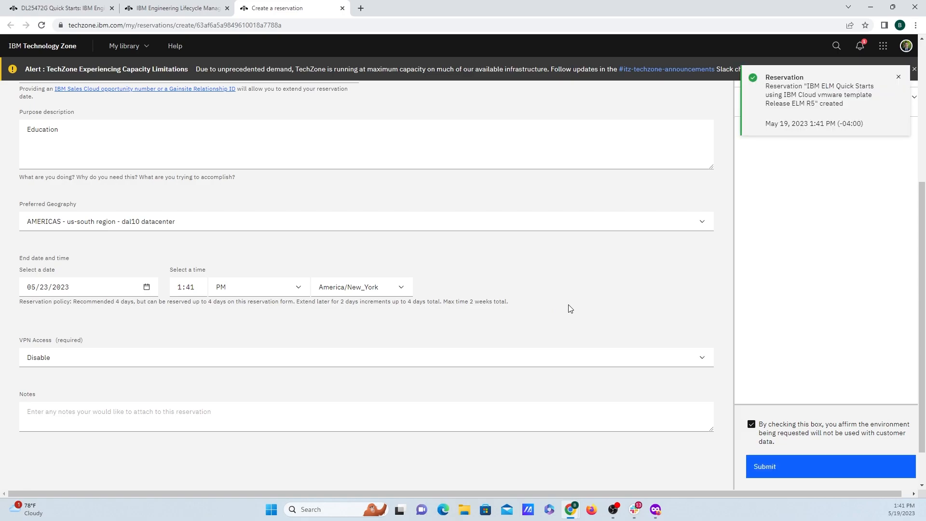
left_click(829, 466)
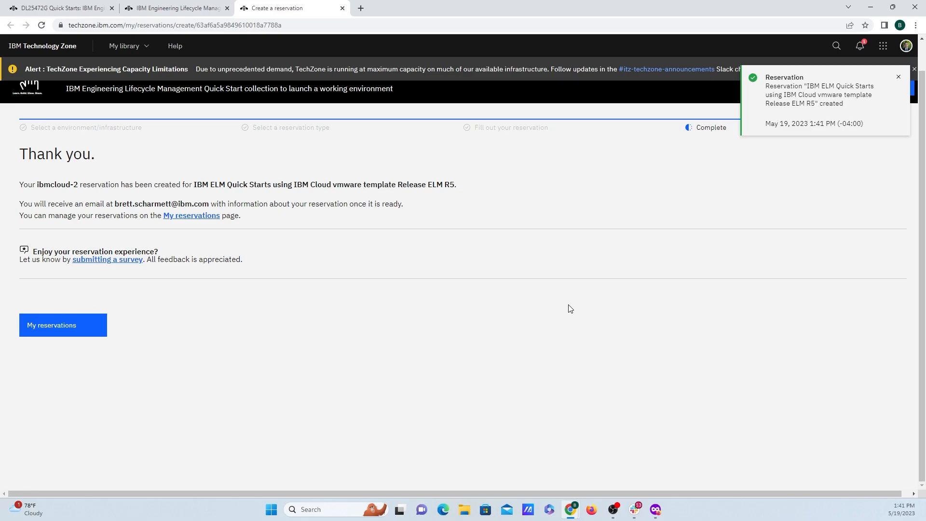
left_click(898, 77)
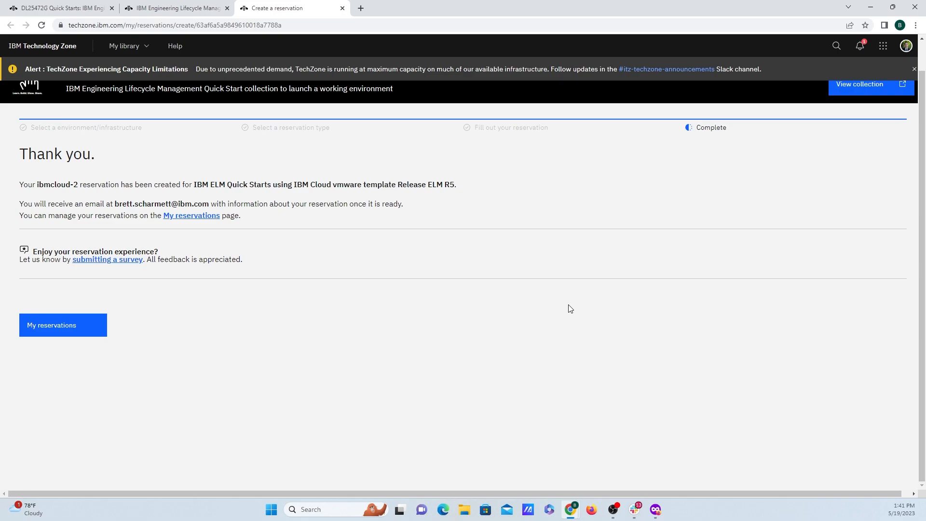
mouse_move(519, 304)
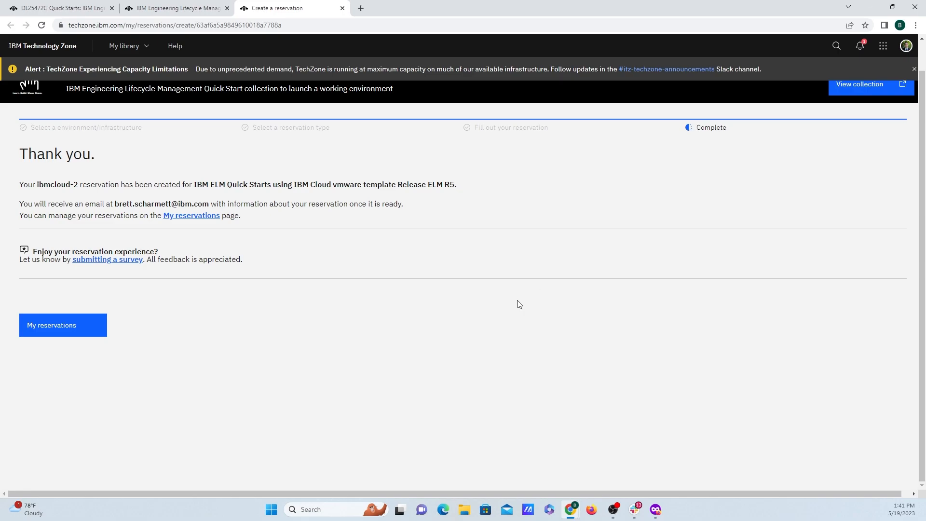
Step: Go to My reservations listing the ELM Quick Starts reservation as Ready
left_click(51, 325)
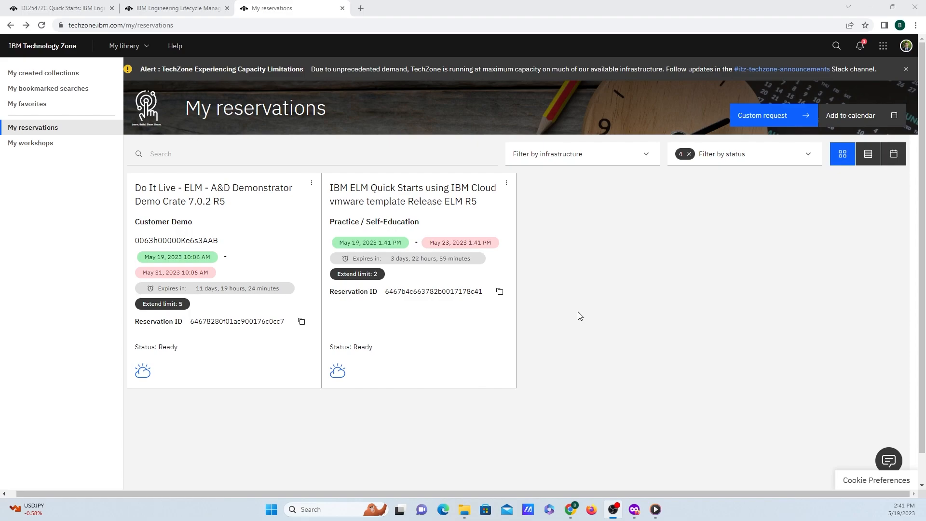
mouse_move(428, 193)
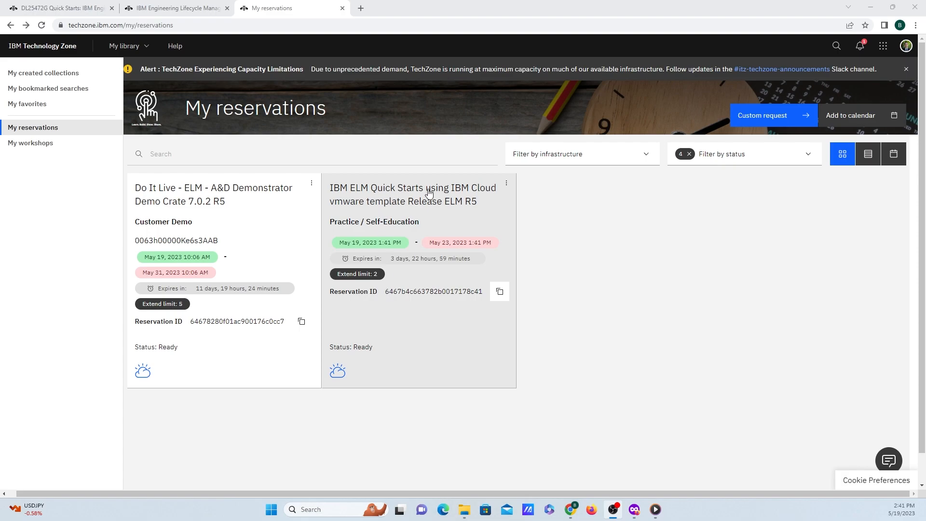
mouse_move(408, 339)
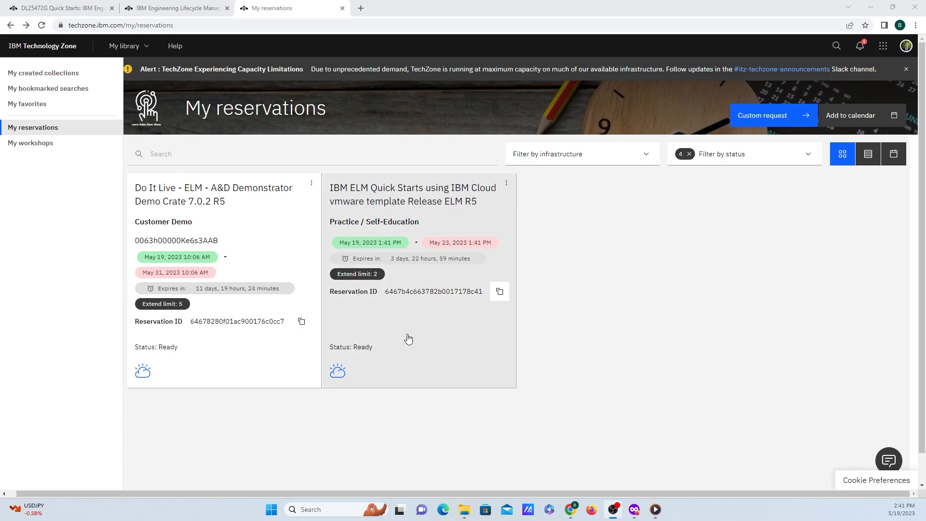
mouse_move(417, 303)
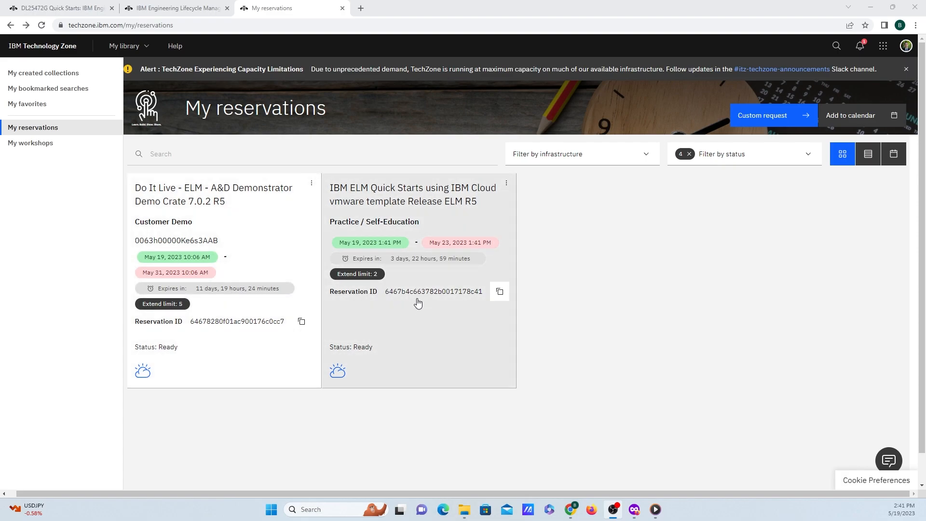
mouse_move(415, 309)
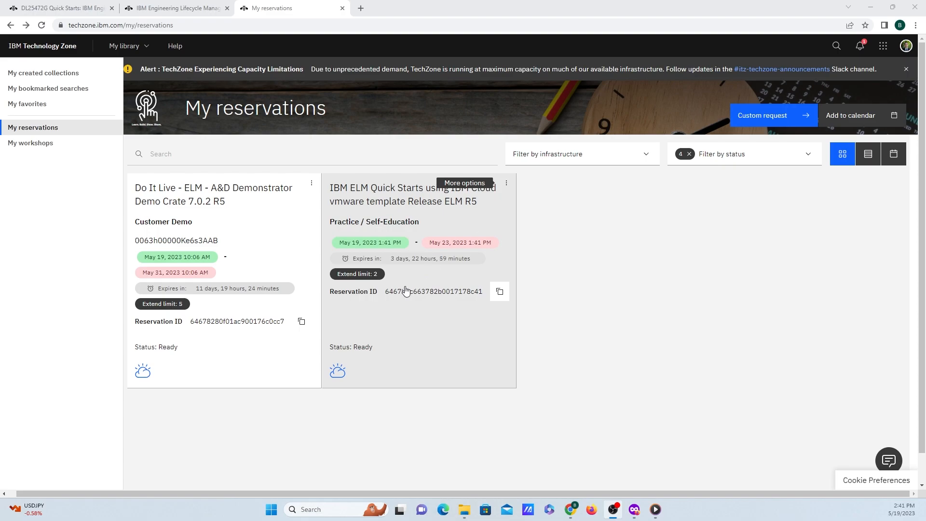
mouse_move(498, 191)
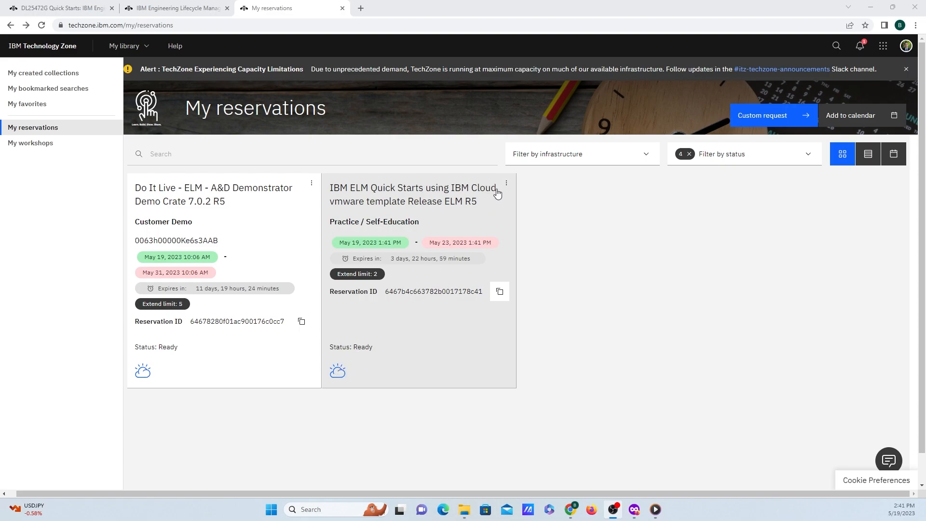
mouse_move(506, 186)
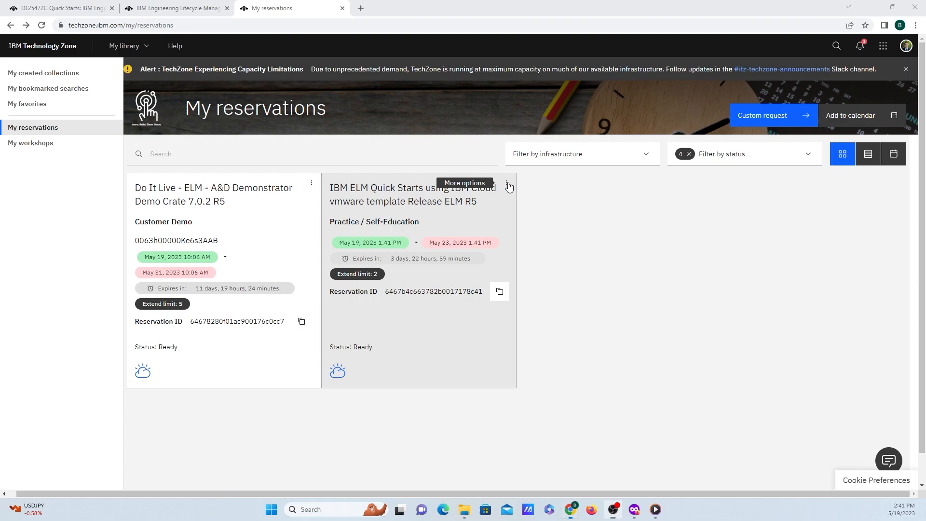
left_click(507, 185)
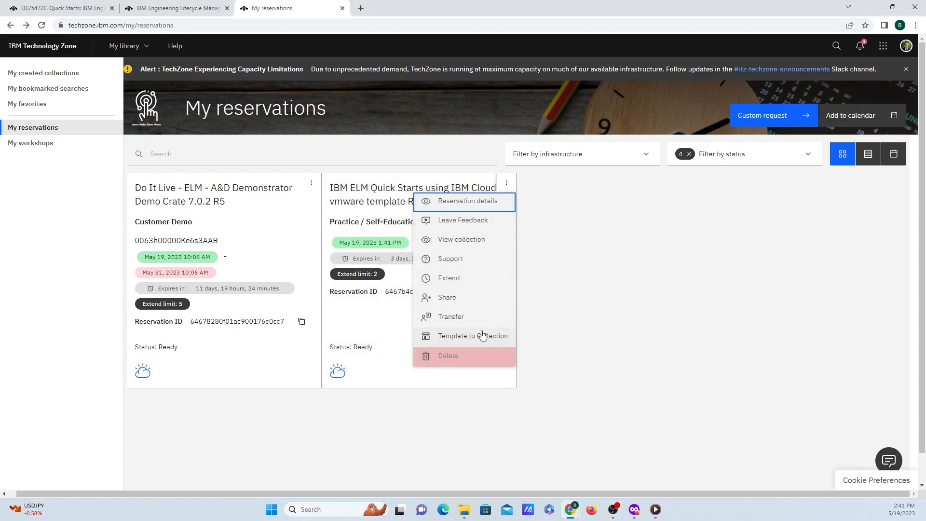
mouse_move(483, 297)
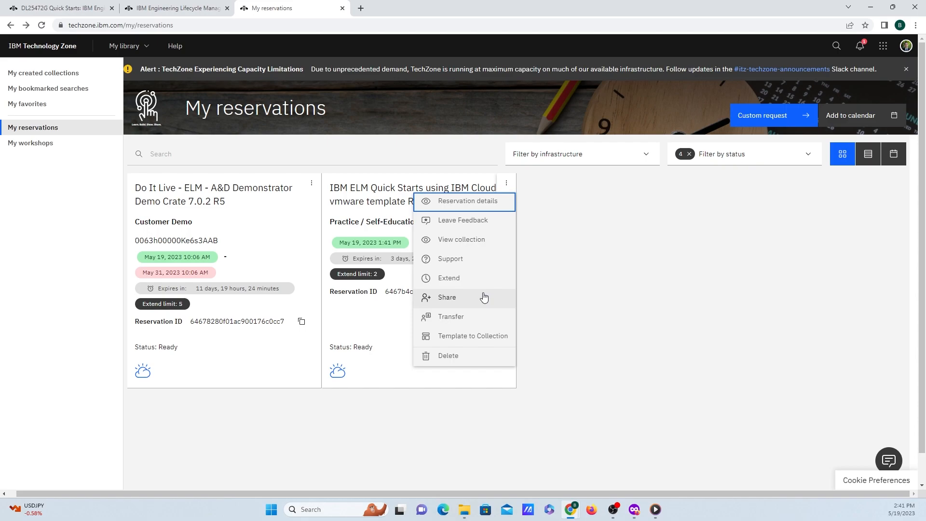
mouse_move(477, 283)
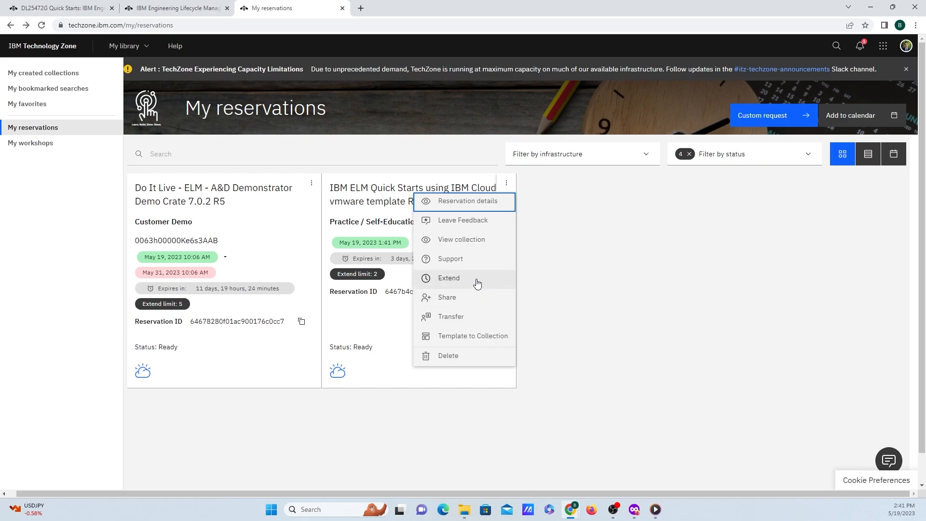
left_click(448, 278)
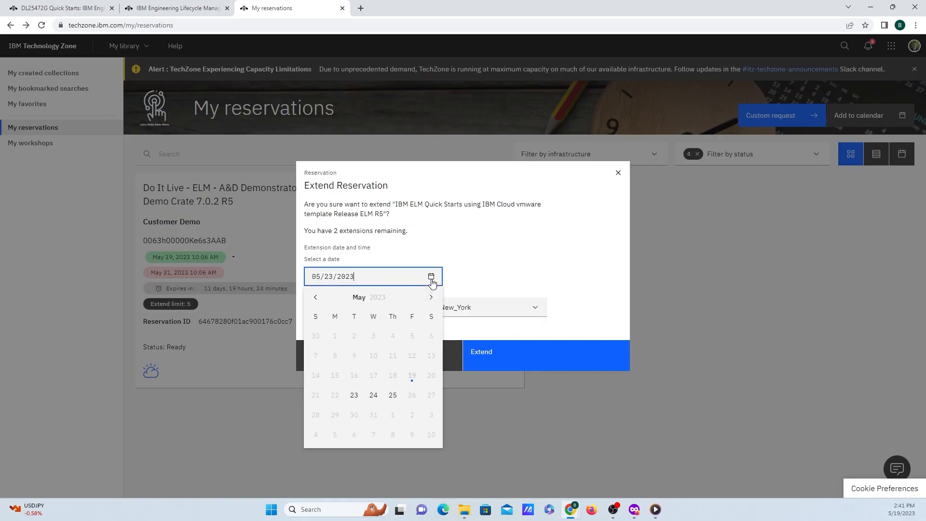
left_click(392, 395)
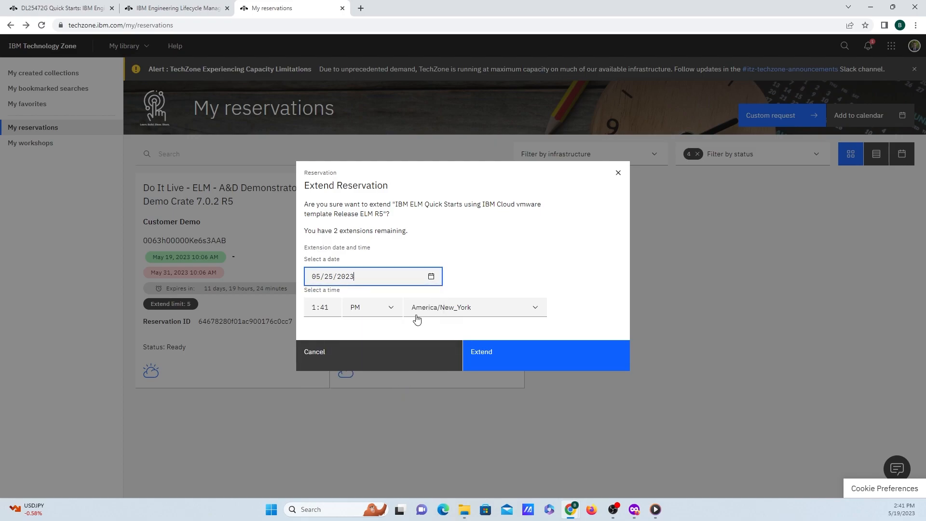
mouse_move(601, 203)
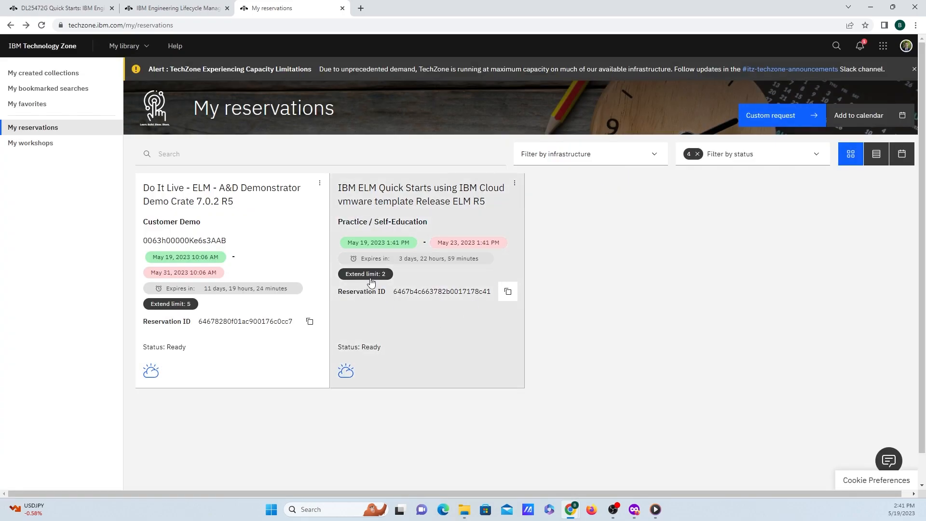
mouse_move(448, 209)
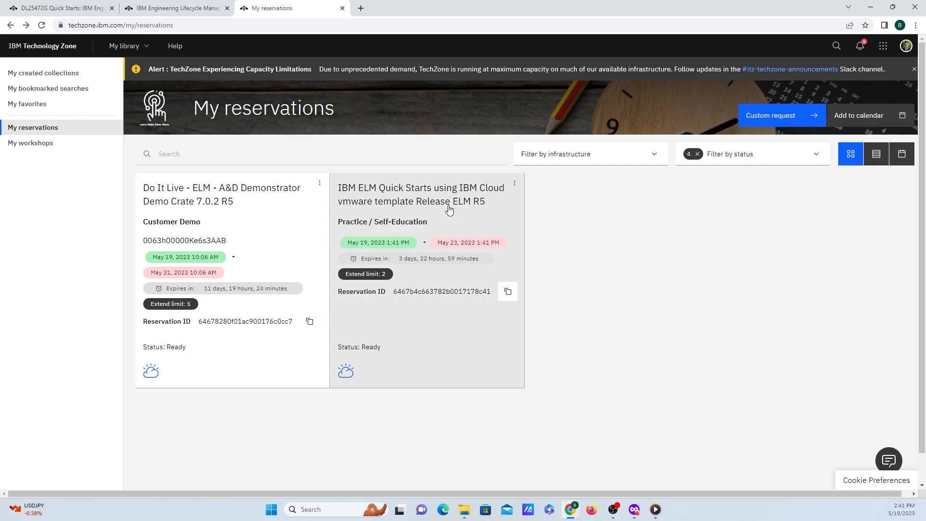
mouse_move(418, 302)
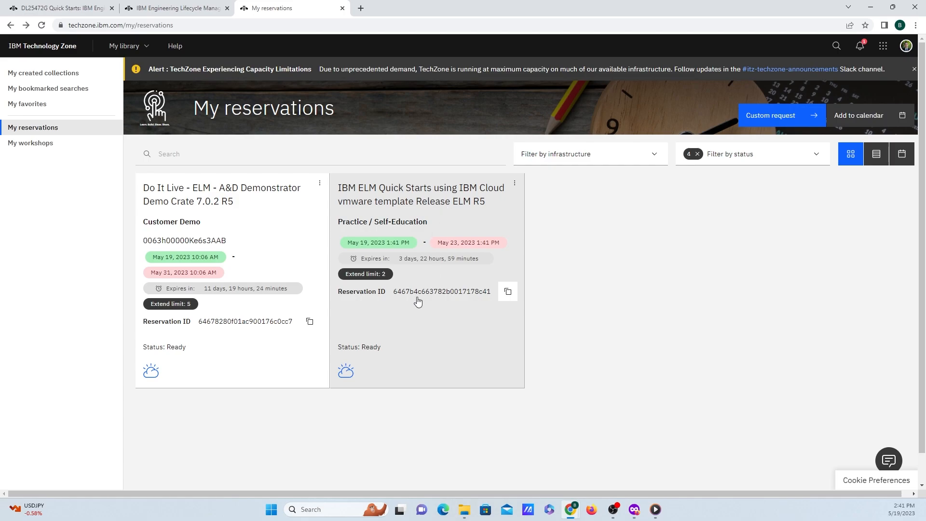
mouse_move(507, 291)
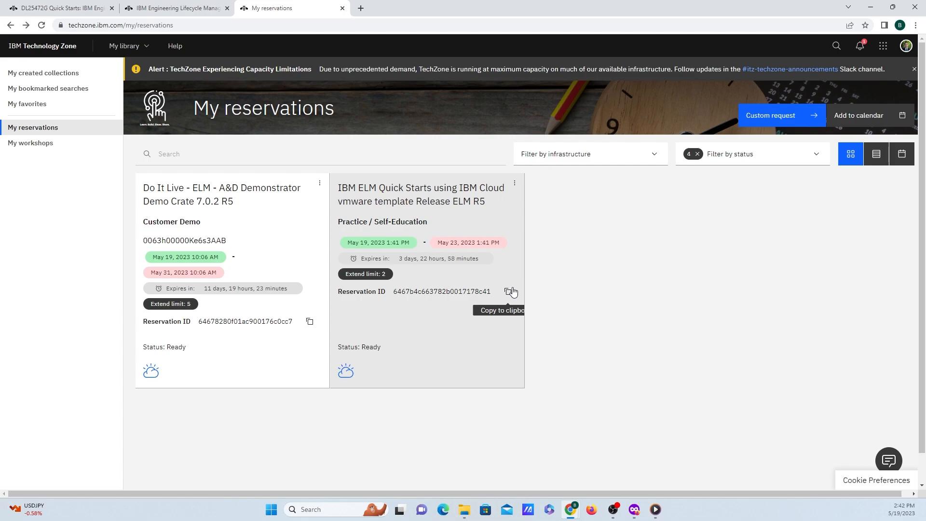
mouse_move(347, 374)
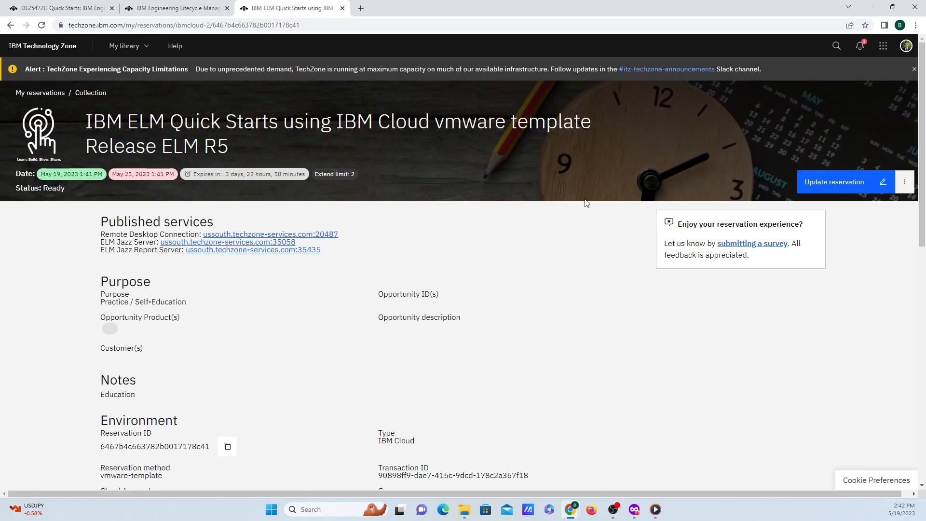
Step: Launch the VM remote console from the reservation details
scroll("down", 3)
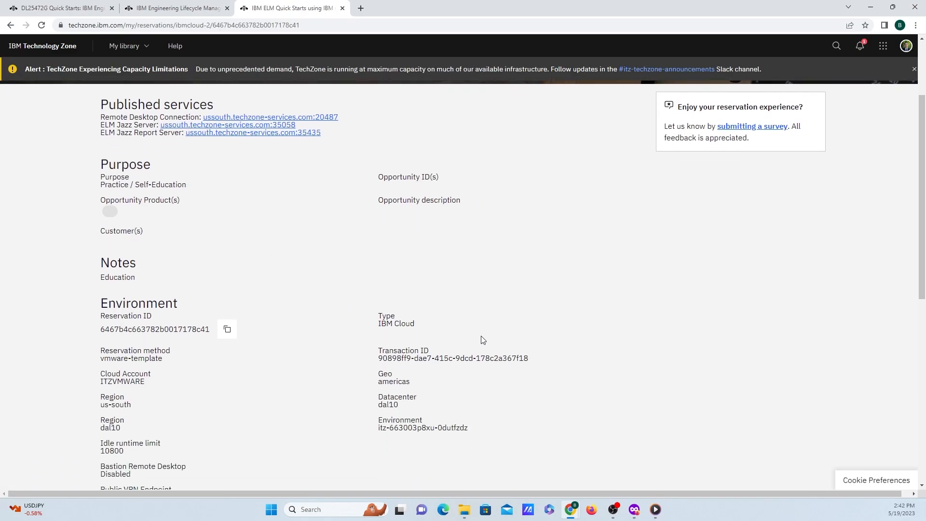
scroll("down", 3)
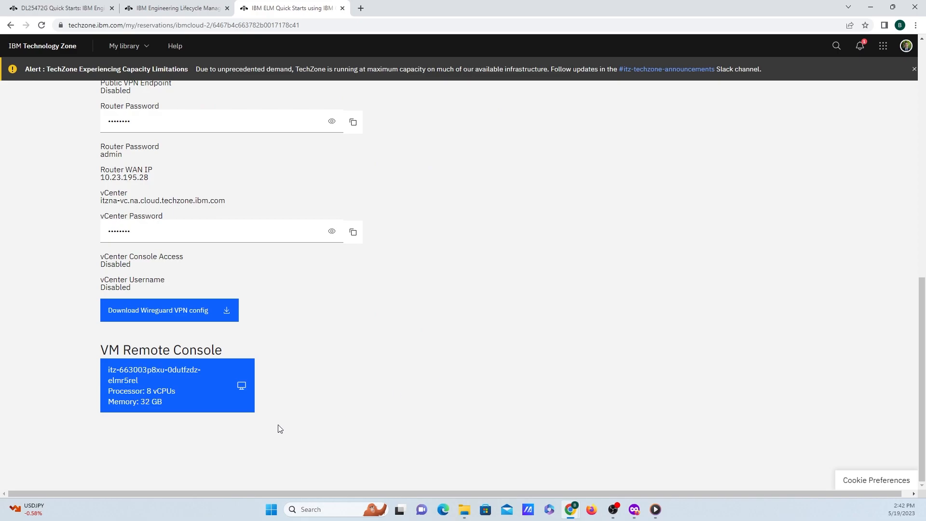
mouse_move(159, 396)
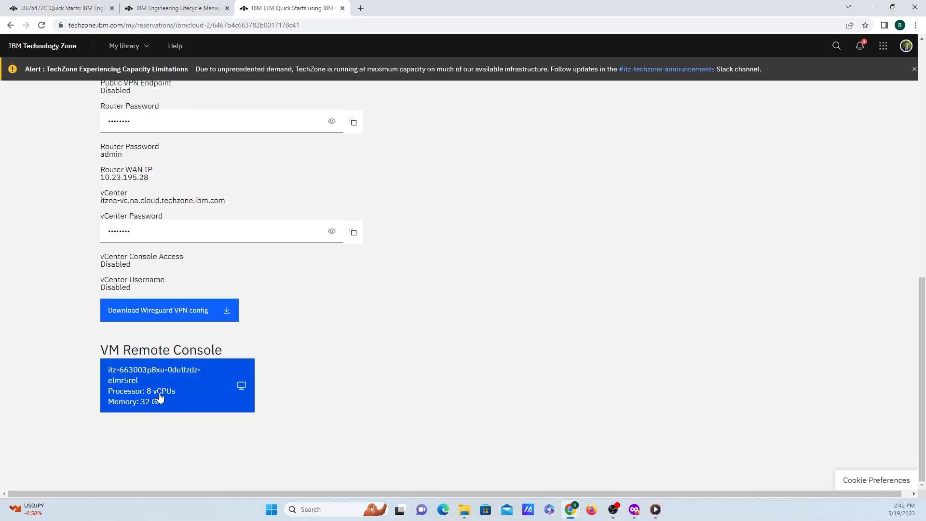
left_click(177, 385)
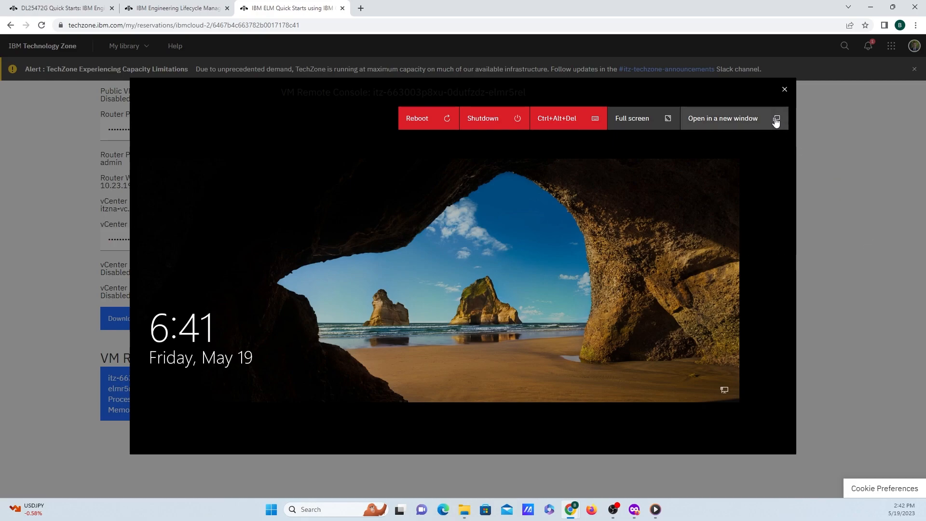
Step: Move the console to its own tab, dismiss the capacity alert and go full screen
left_click(722, 117)
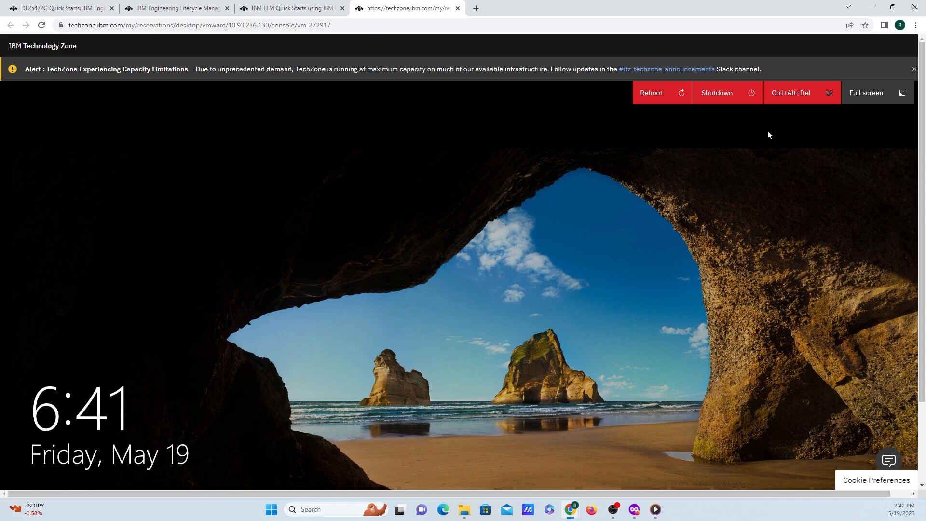
left_click(914, 69)
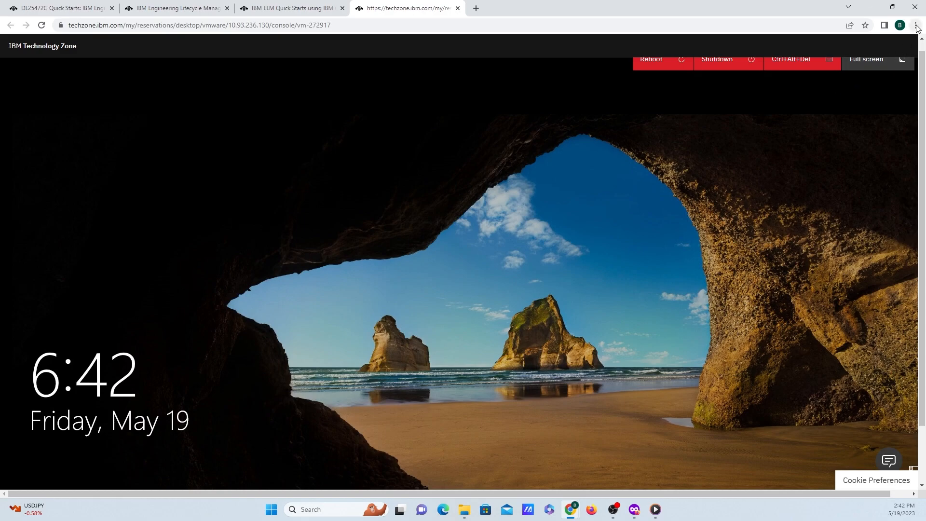
left_click(914, 25)
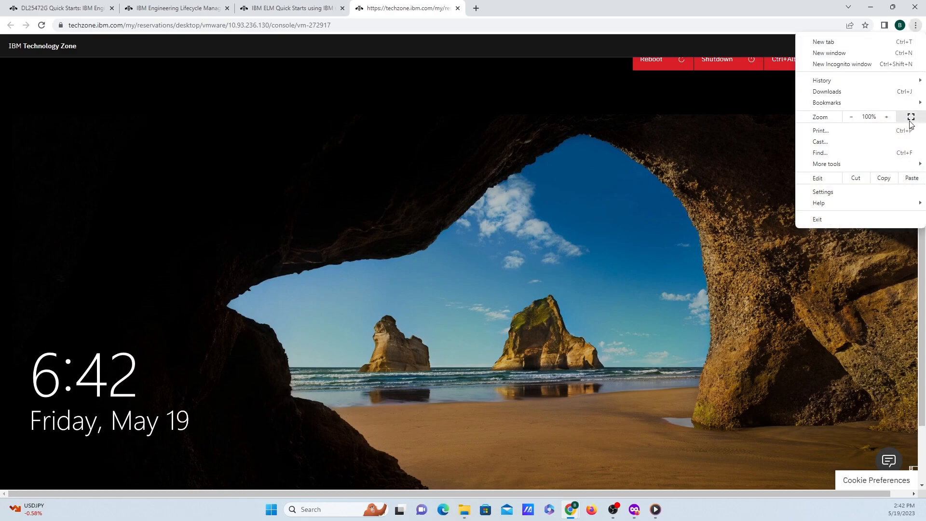
left_click(908, 117)
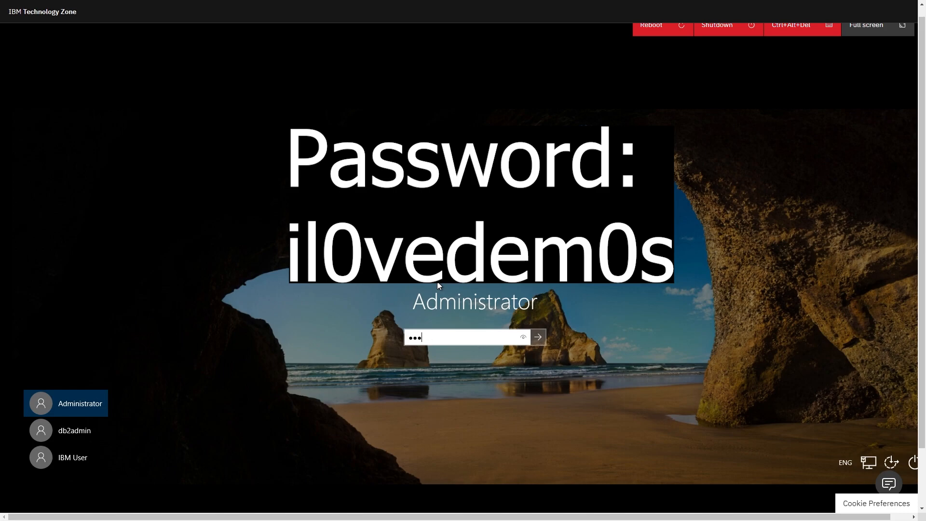
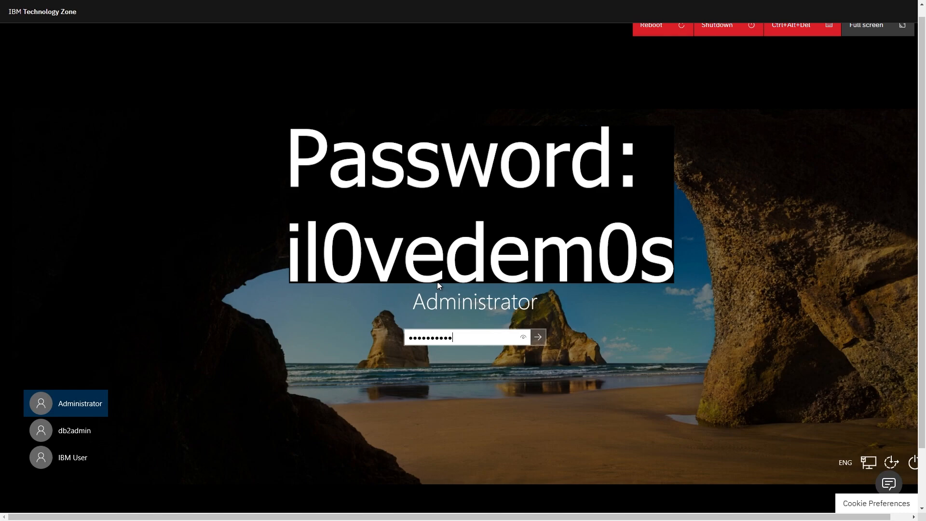
left_click(537, 336)
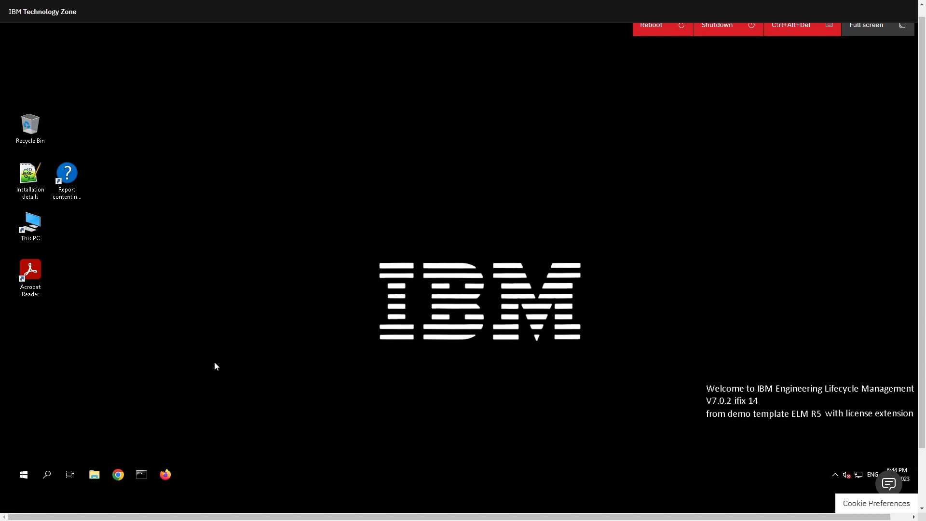
mouse_move(247, 143)
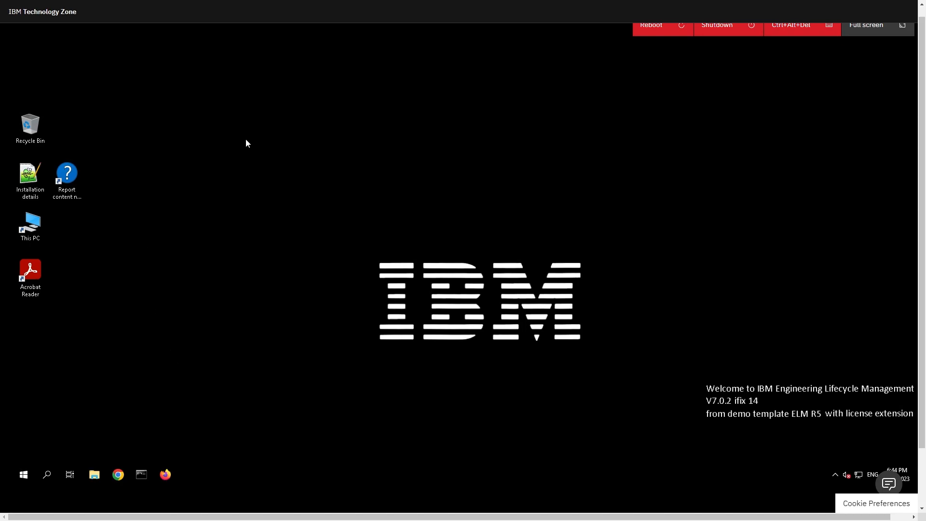
mouse_move(549, 204)
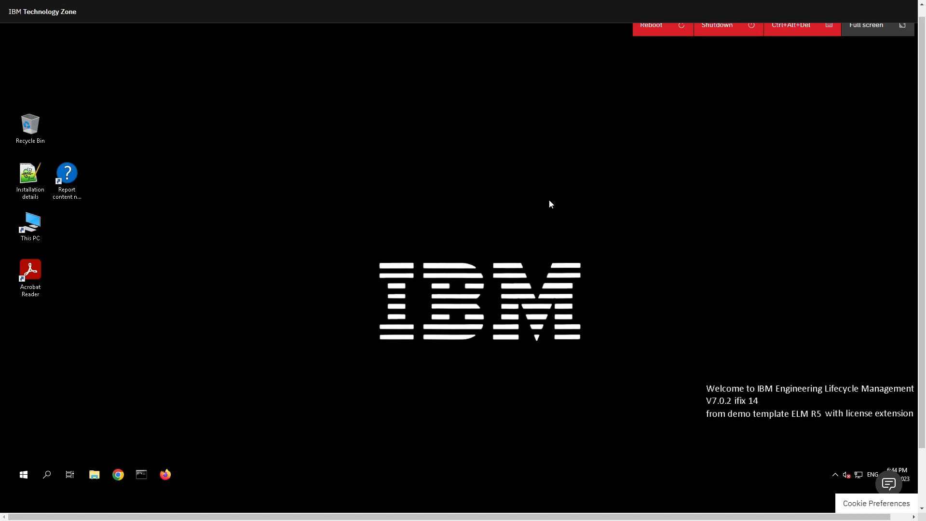
mouse_move(166, 460)
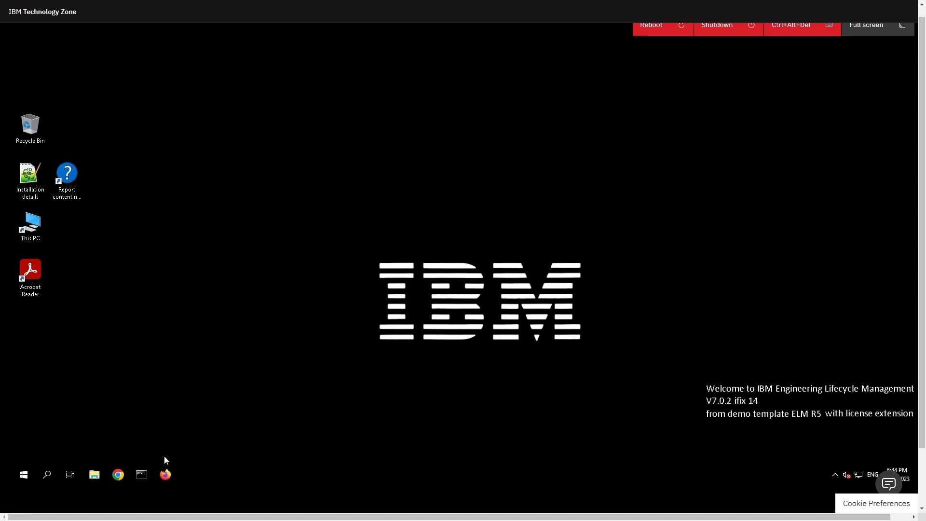
mouse_move(117, 475)
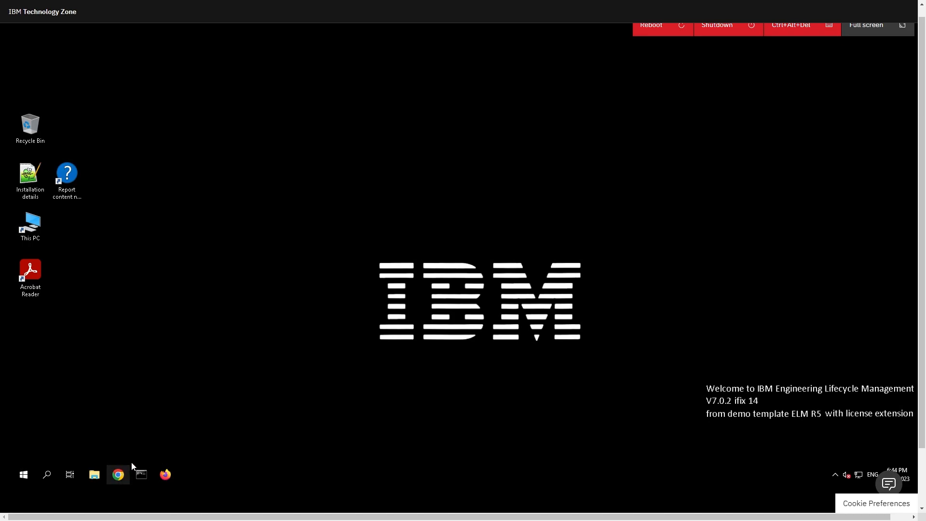
Step: Briefly launch and close Chrome, then bring up Windows Settings from the Start menu
left_click(117, 474)
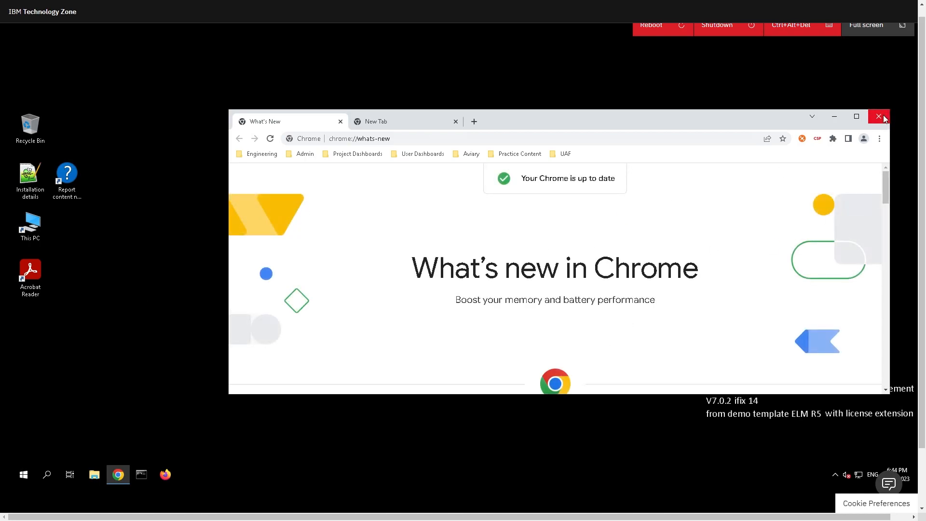
left_click(880, 117)
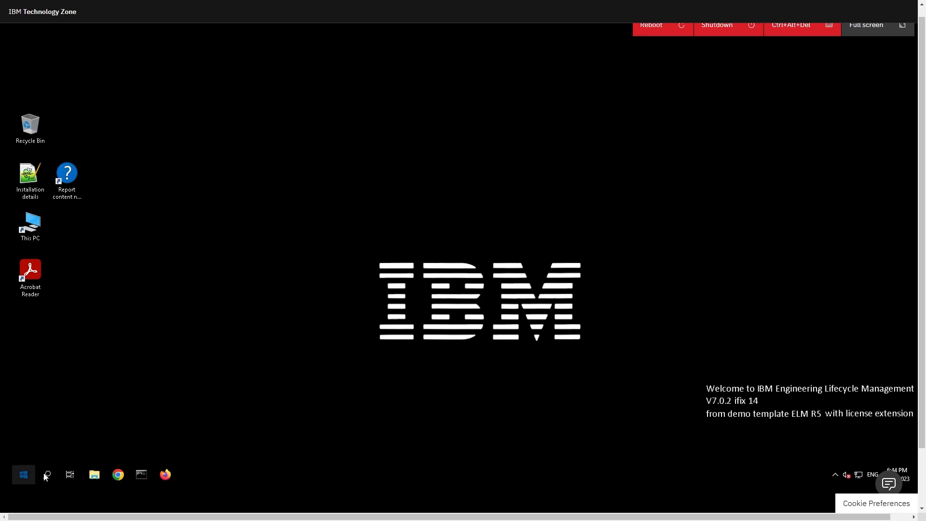
left_click(46, 474)
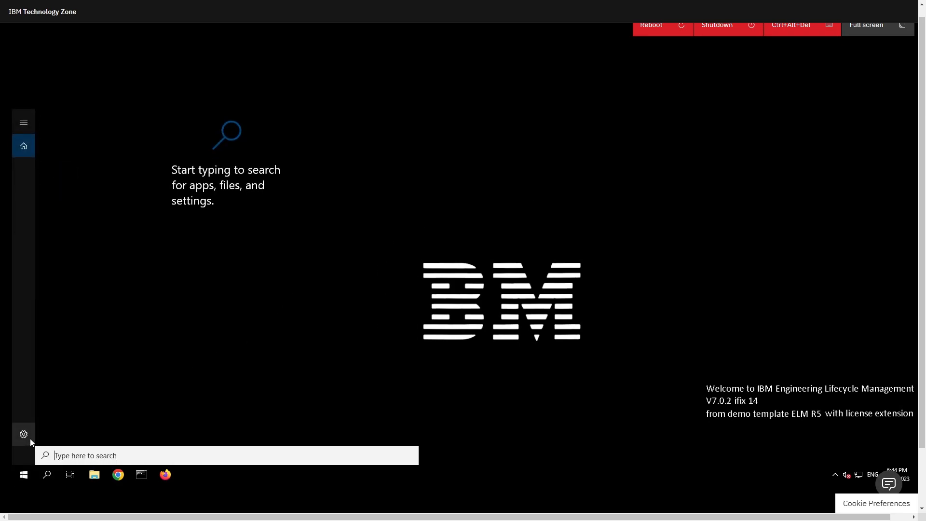
left_click(23, 434)
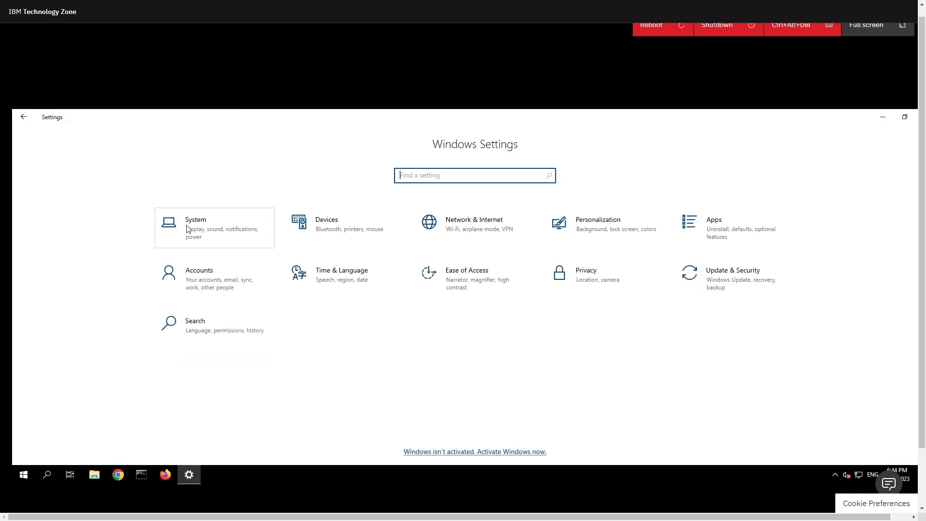
Step: Review the System Display page showing the 1920 × 778 resolution, then close Settings
left_click(195, 228)
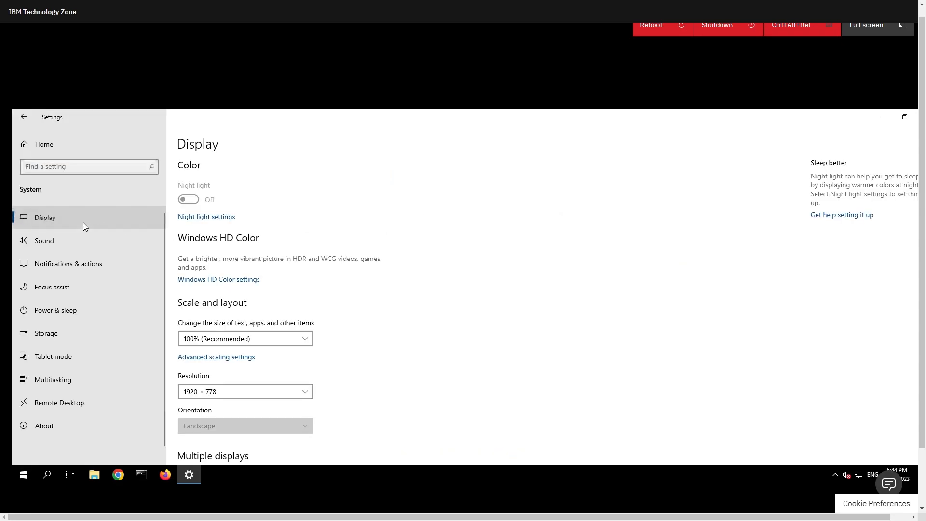
mouse_move(338, 350)
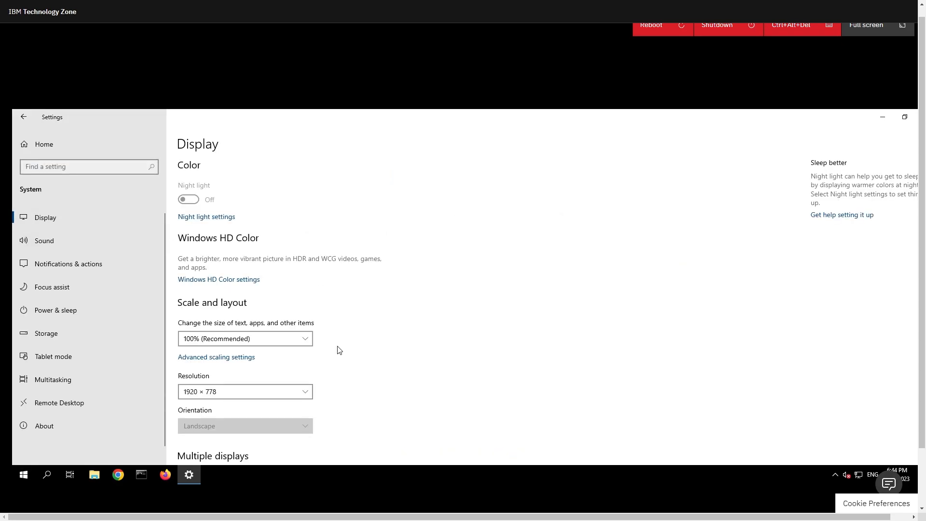
scroll("down", 3)
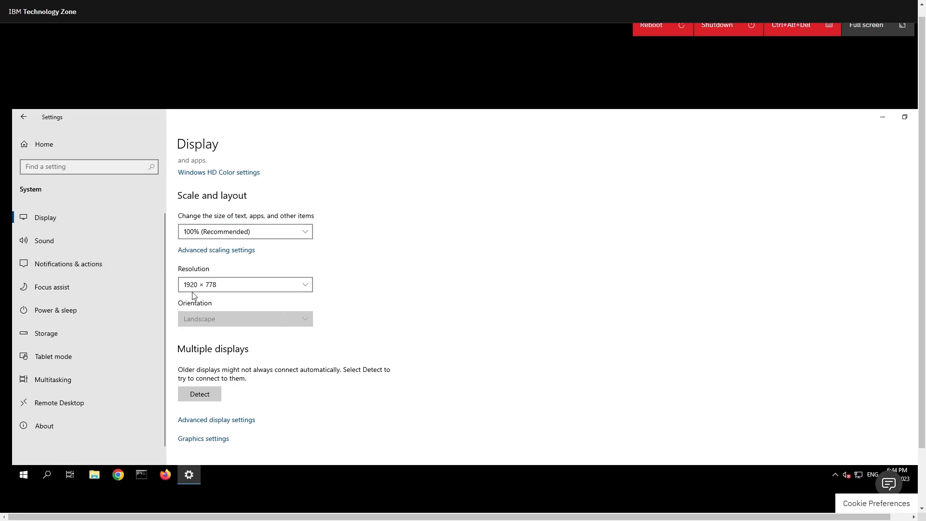
left_click(244, 284)
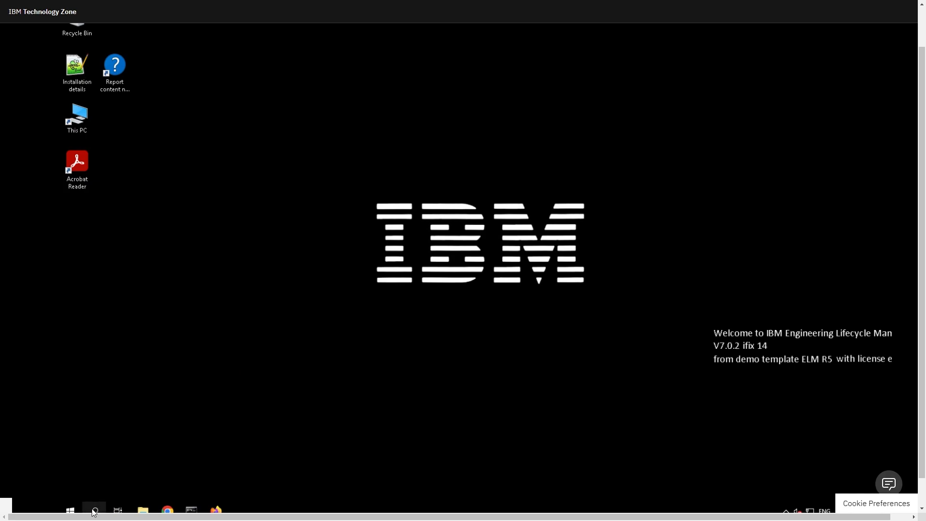
mouse_move(299, 477)
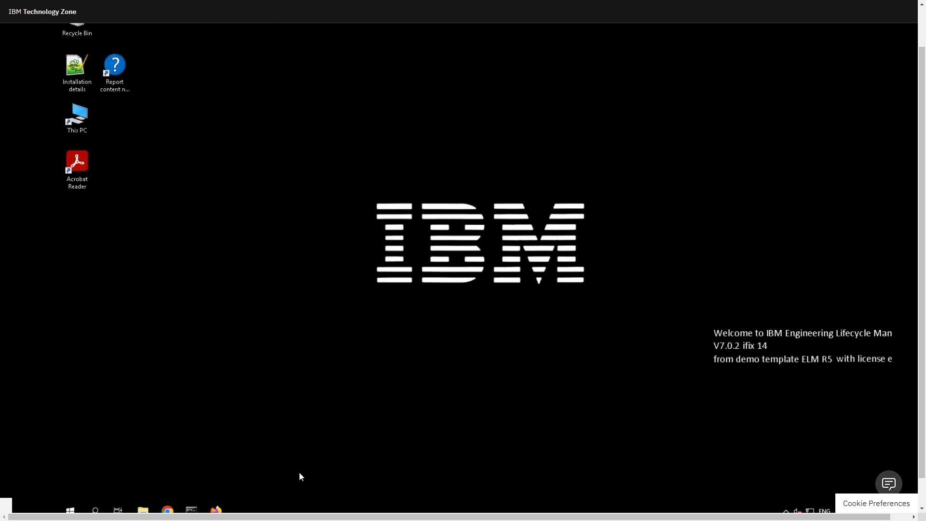
Step: Search 'jazz', start the Jazz Team Server and minimize its console
left_click(94, 510)
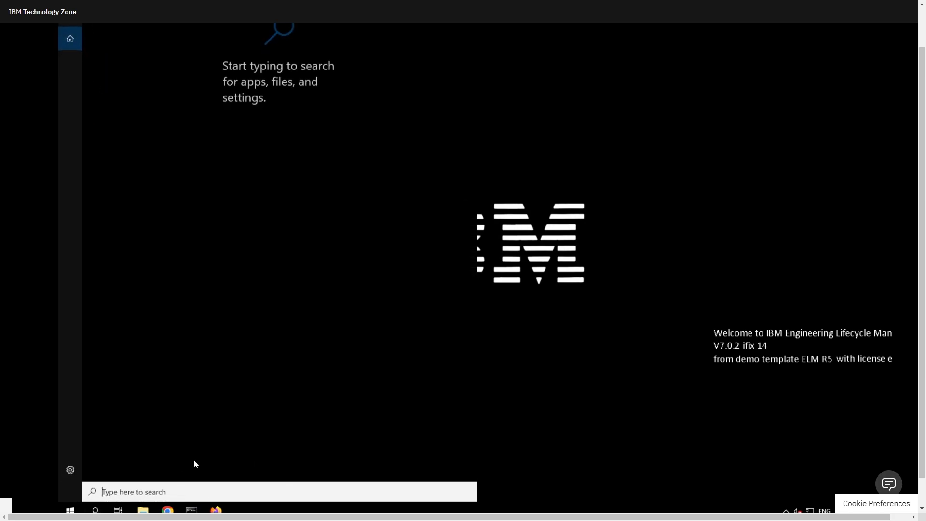
type("jazz")
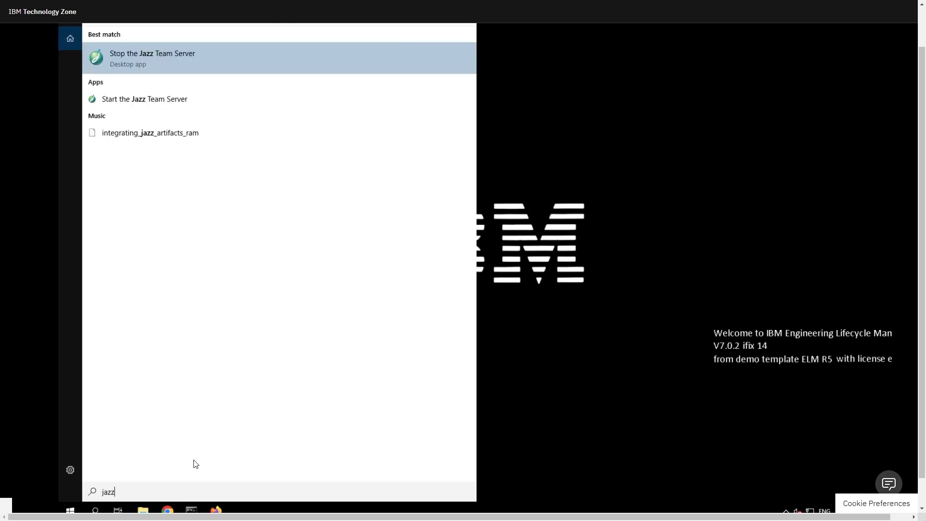
left_click(145, 98)
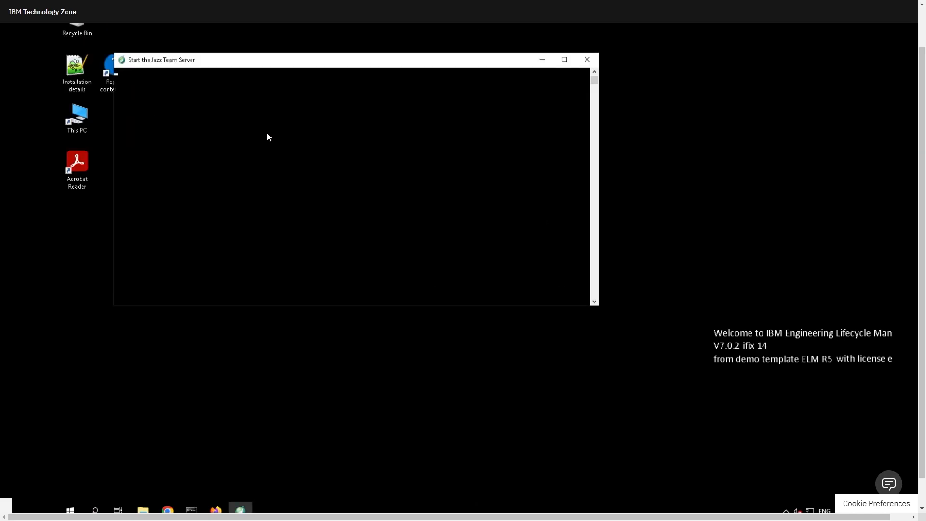
left_click(586, 60)
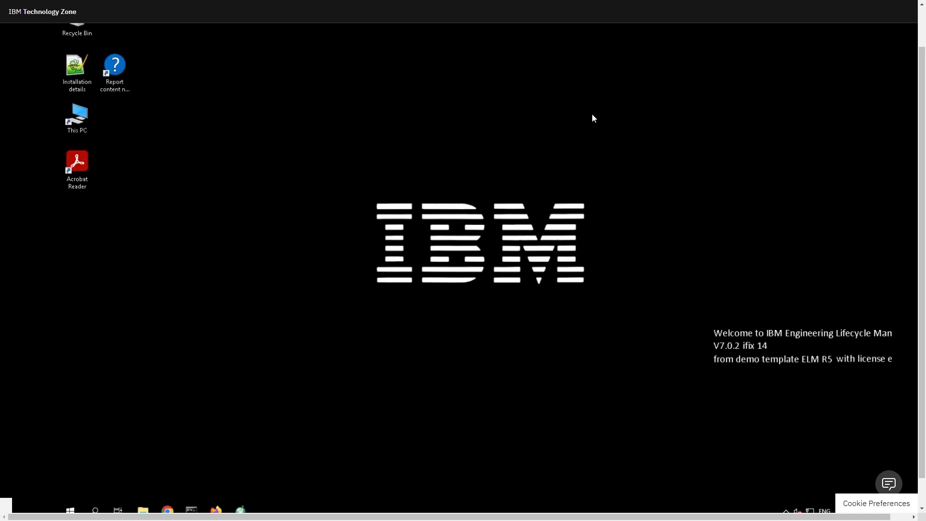
Step: Search 'jira' and start the Jira Server [8082], leaving its Tomcat console running
left_click(95, 510)
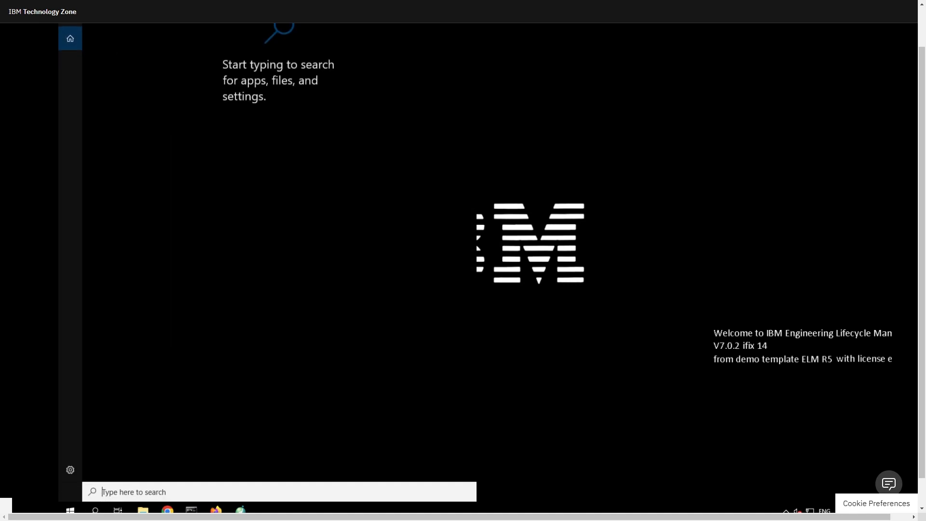
type("jira")
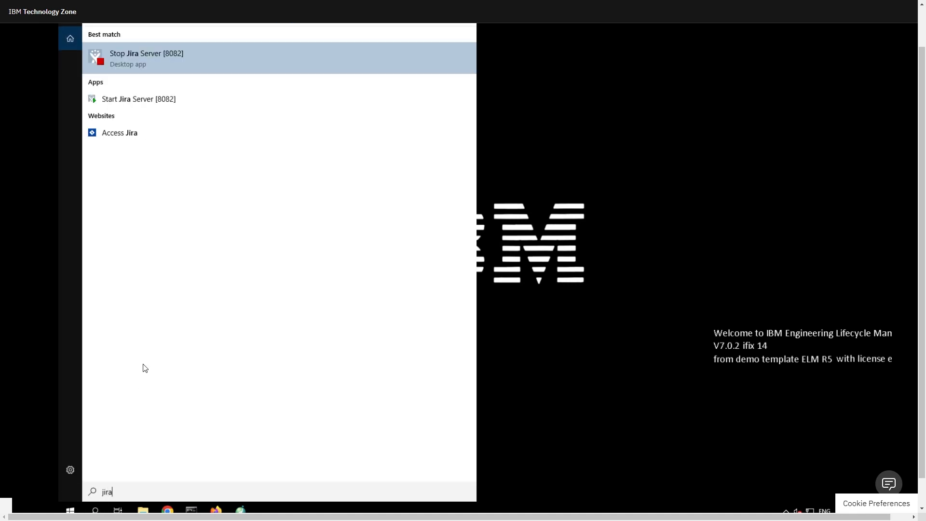
mouse_move(158, 103)
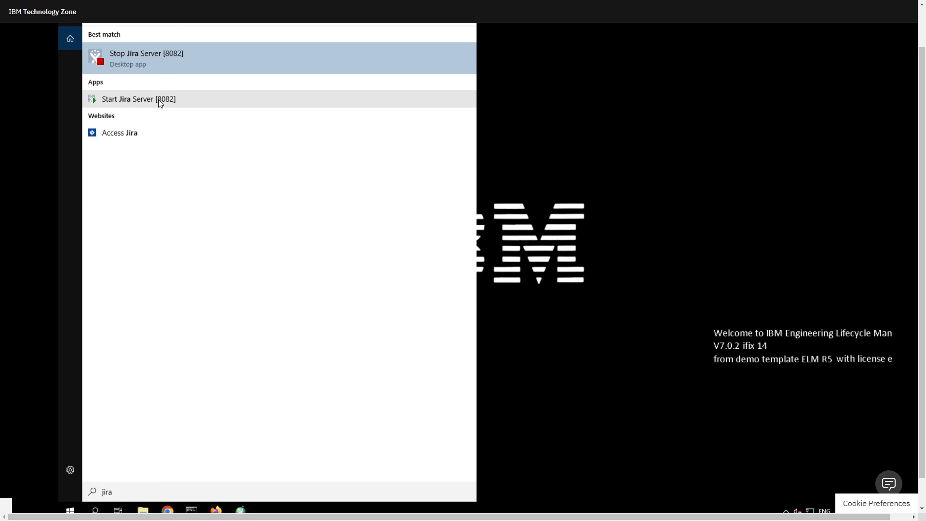
left_click(138, 98)
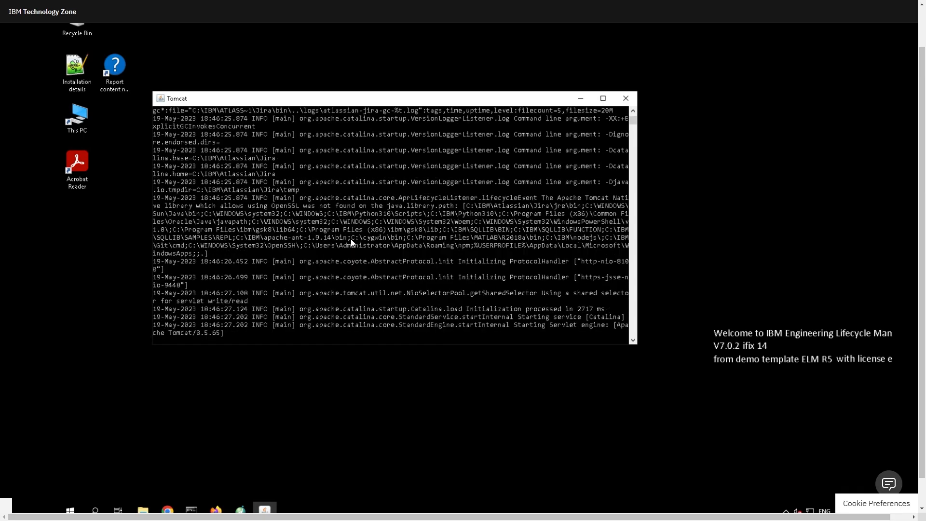
mouse_move(166, 509)
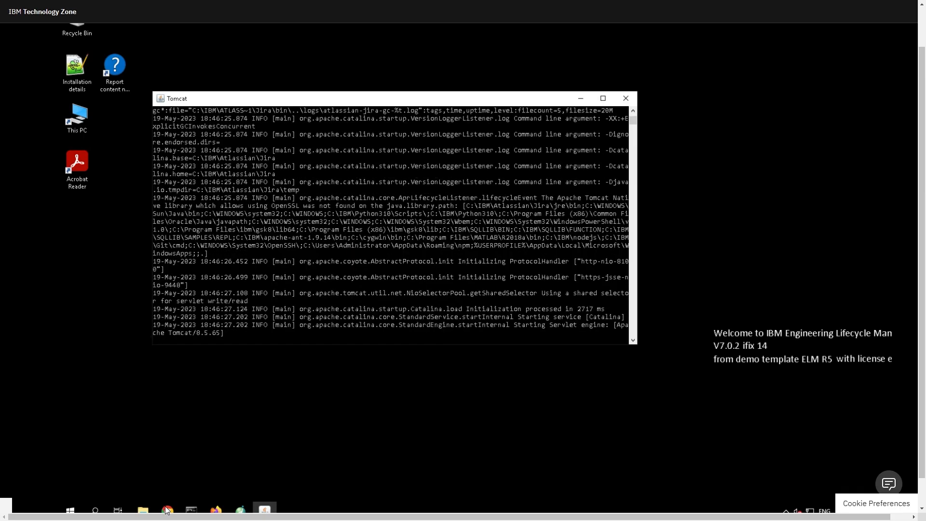
Step: Launch Chrome and follow the Aviary > Program Management > Planning bookmark to the ELM login
left_click(167, 509)
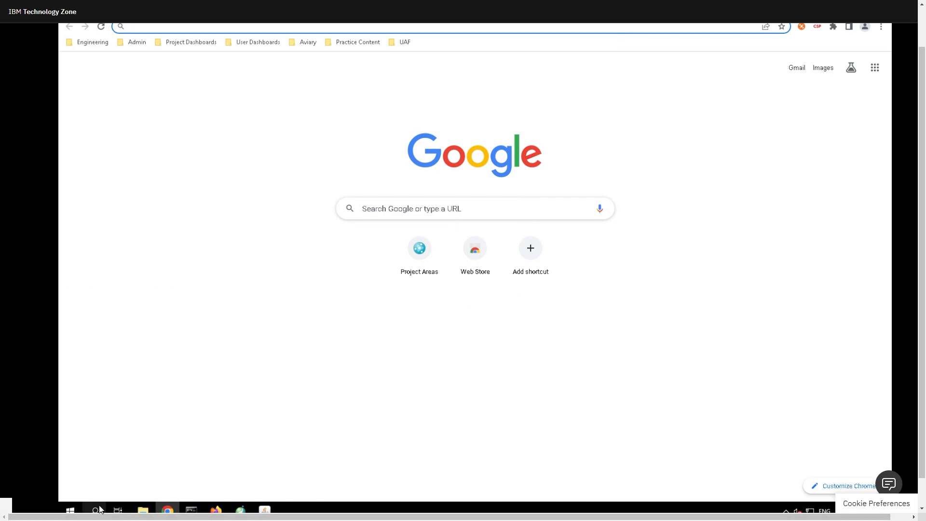
left_click(95, 509)
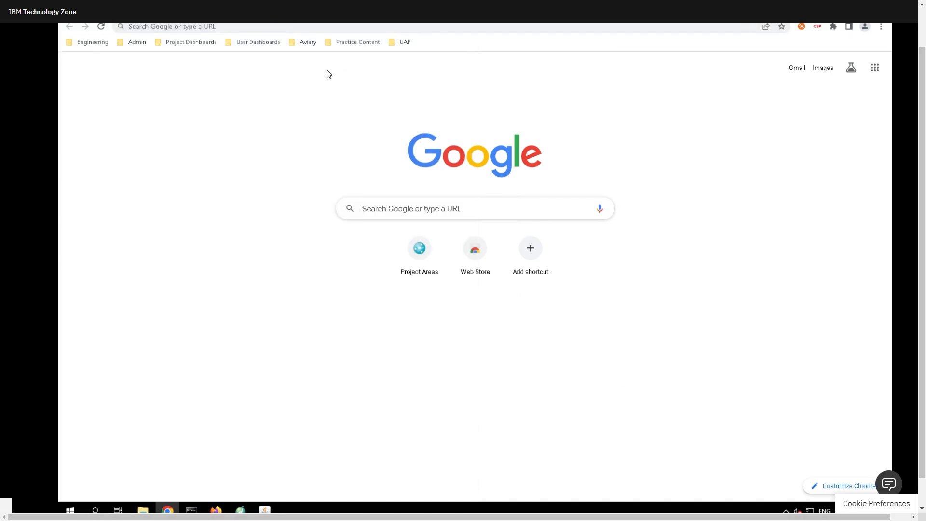
mouse_move(339, 124)
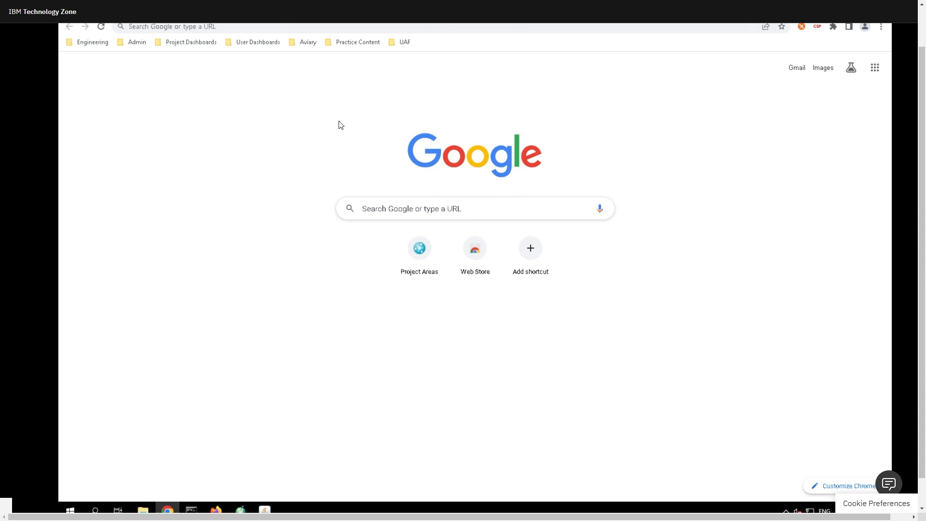
mouse_move(306, 42)
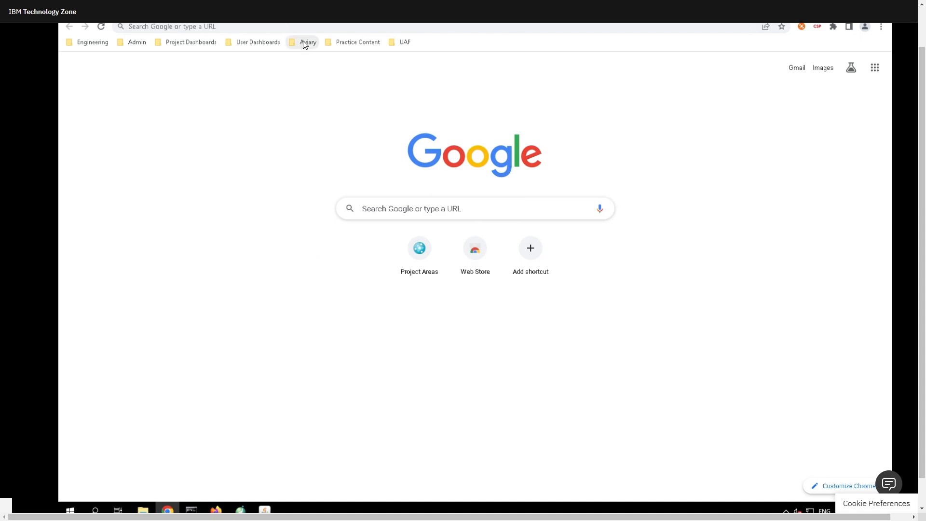
left_click(306, 42)
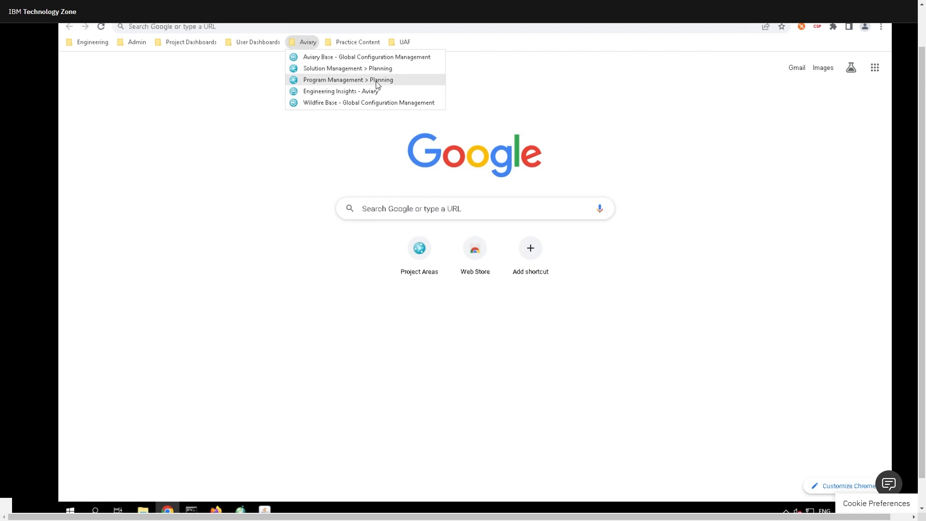
left_click(347, 80)
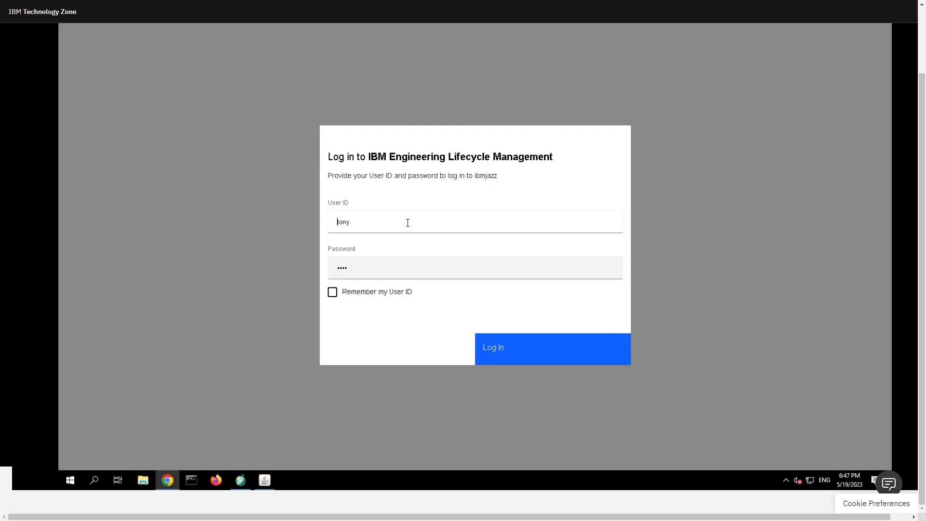
Step: Sign in to ELM as user 'susan' to reach the Hummingbird Program Management dashboard
left_click(406, 221)
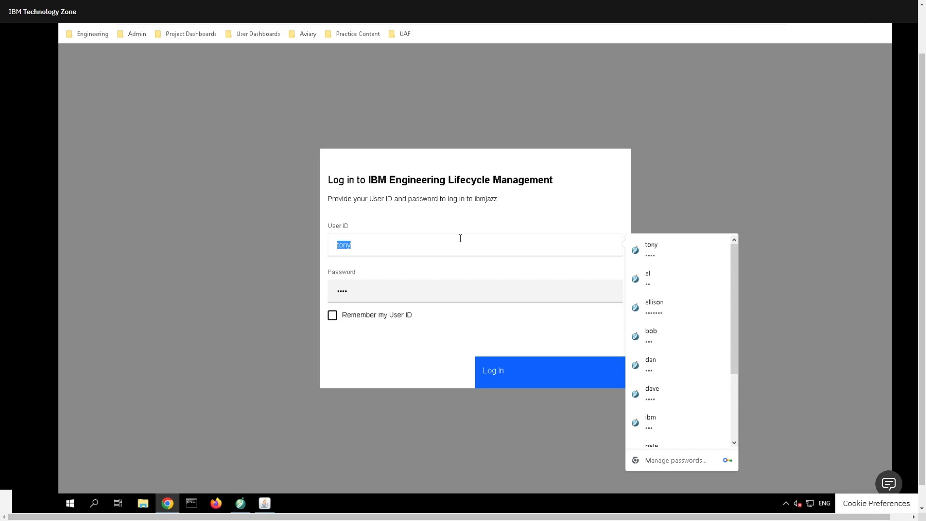
type("susan")
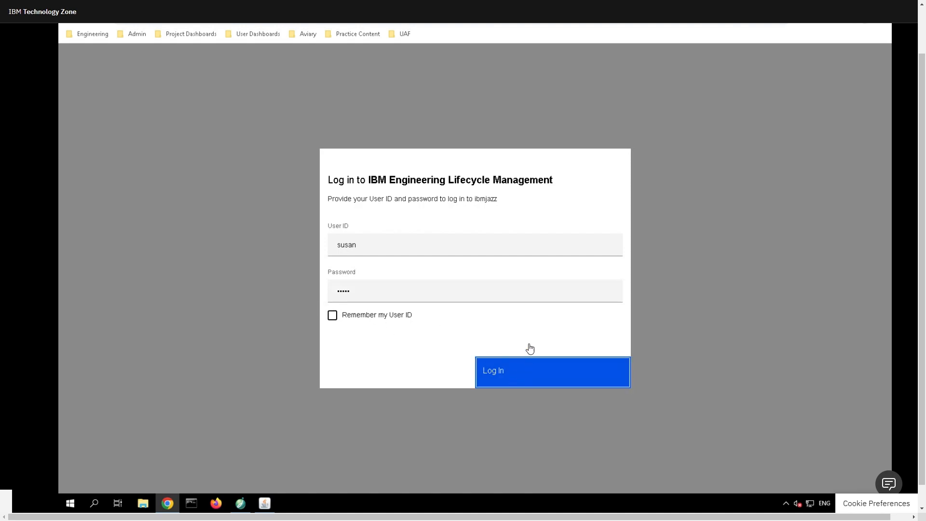
left_click(552, 372)
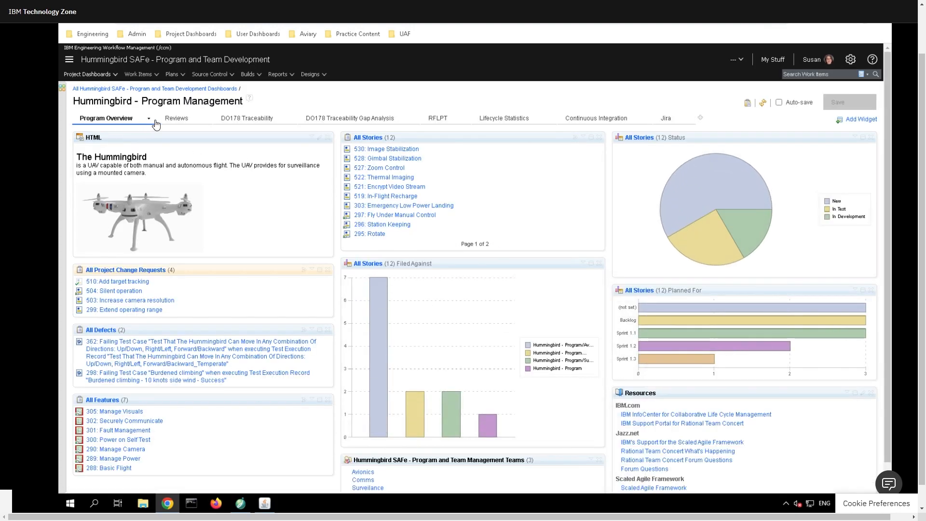
Step: Load the Hummingbird dashboard's Jira page with its stories, traceability and bugs widgets, then start a new tab
left_click(665, 118)
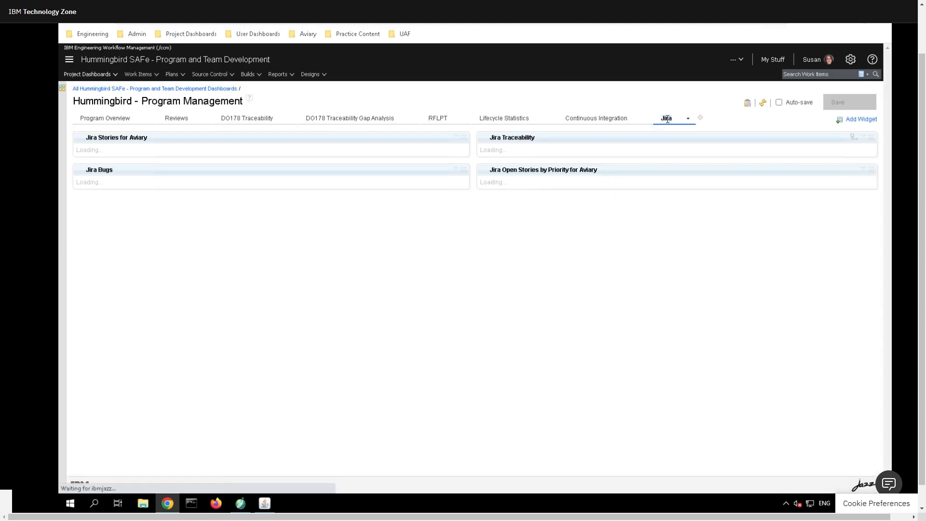
left_click(665, 118)
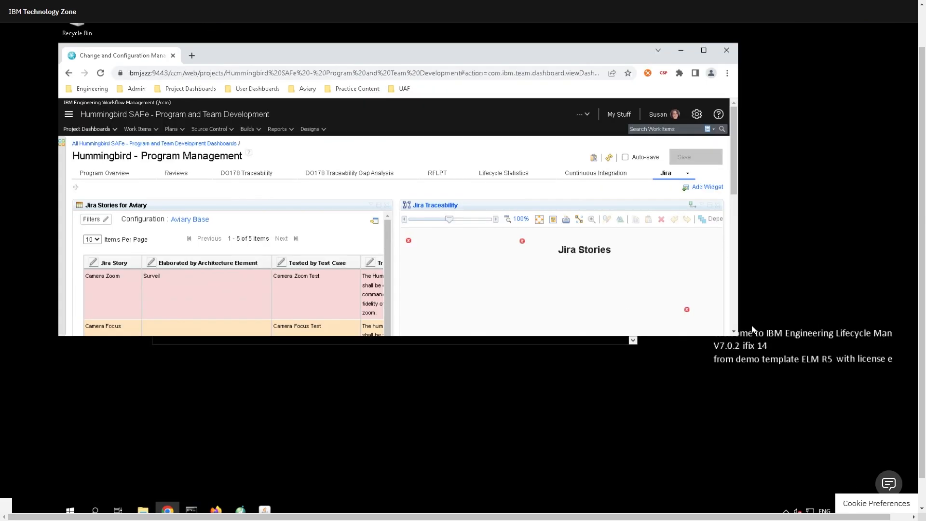
mouse_move(896, 499)
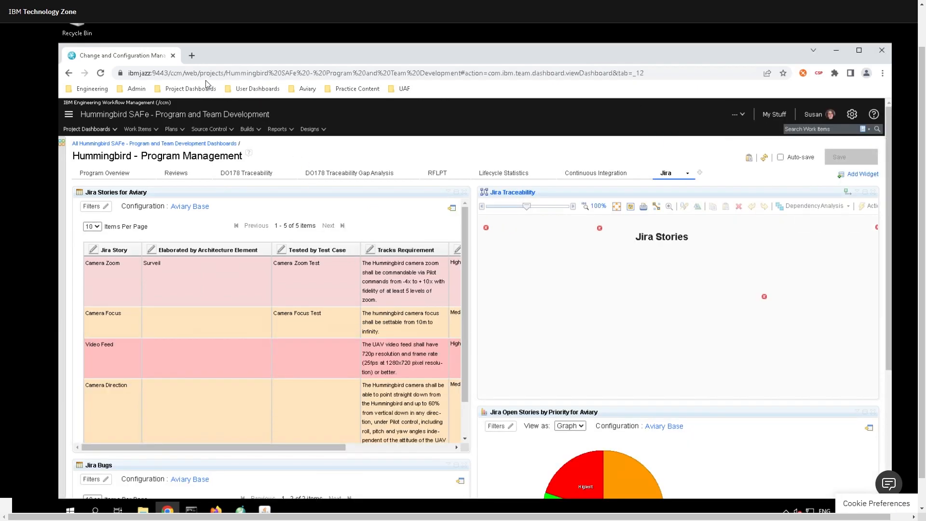
left_click(191, 56)
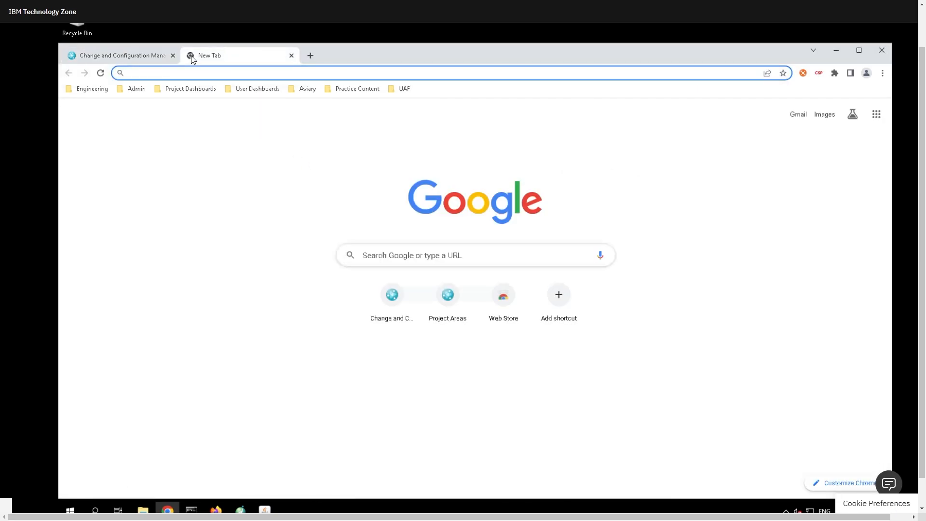
left_click(91, 89)
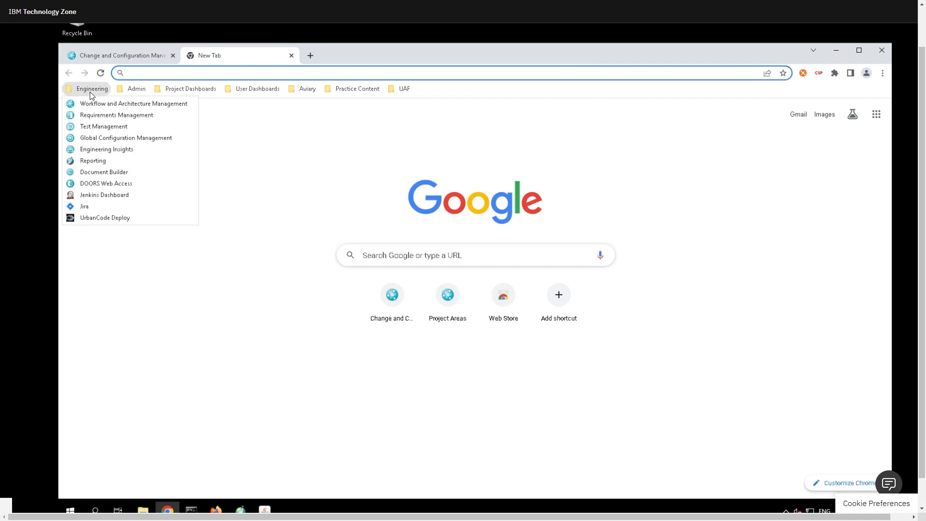
left_click(85, 206)
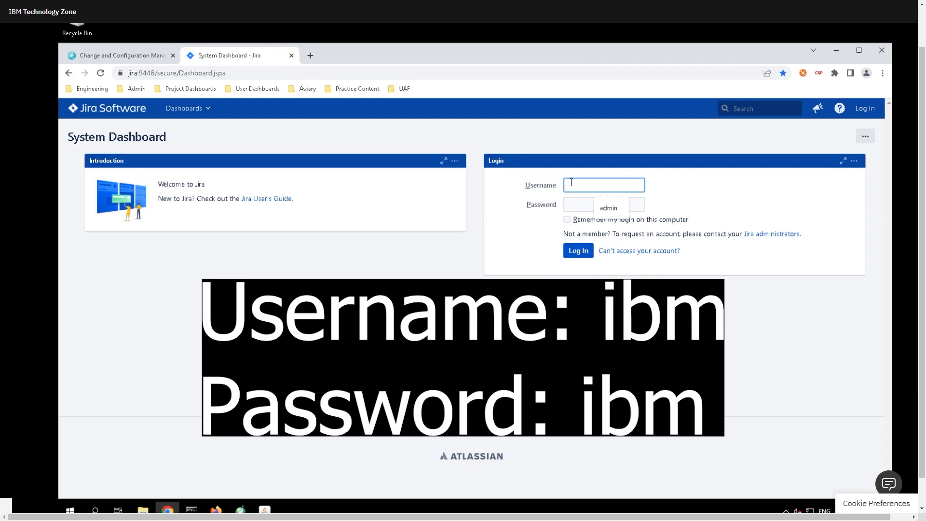
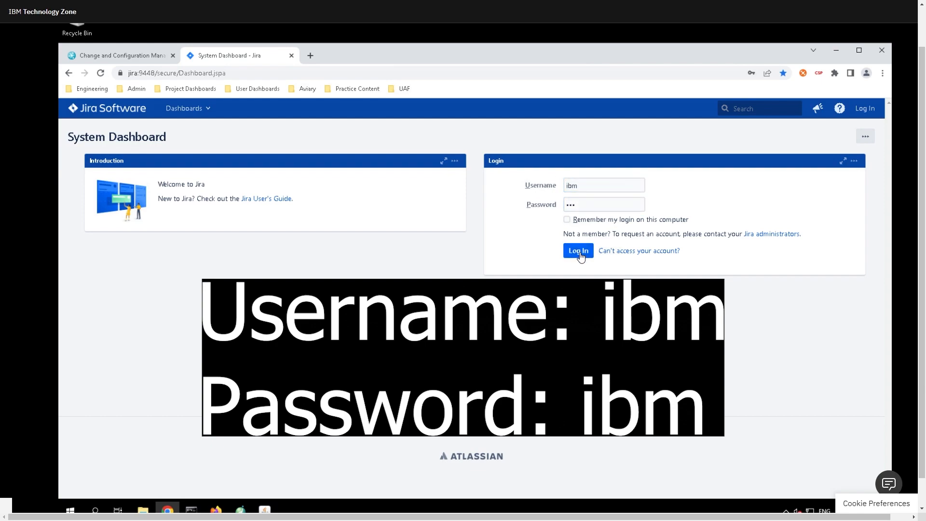
left_click(577, 250)
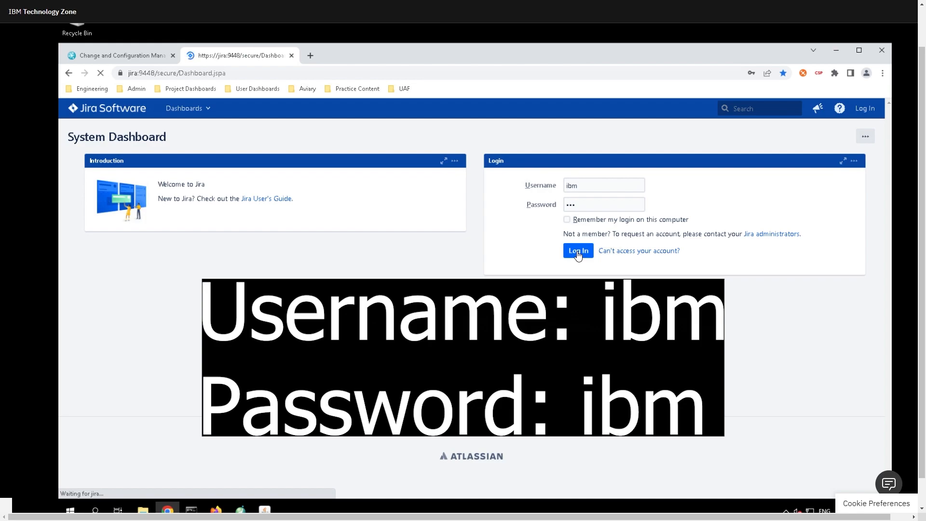
left_click(577, 251)
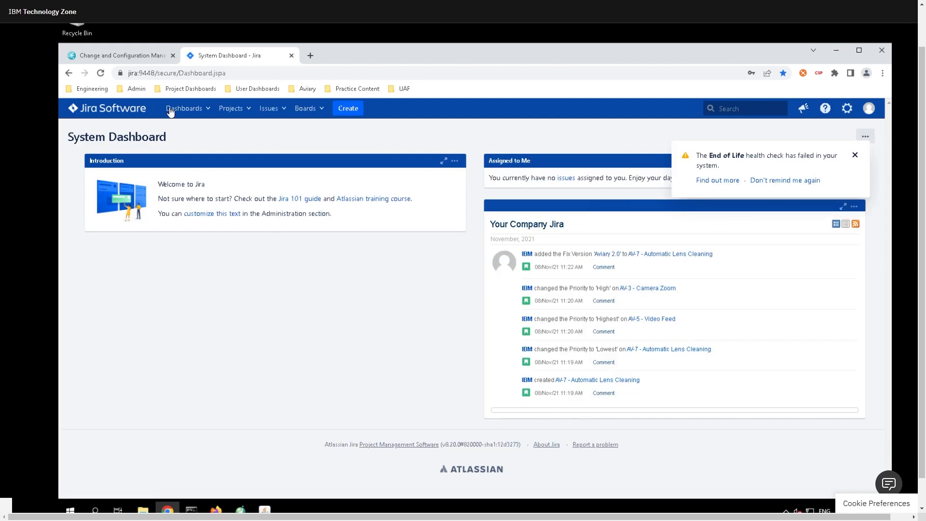
left_click(117, 55)
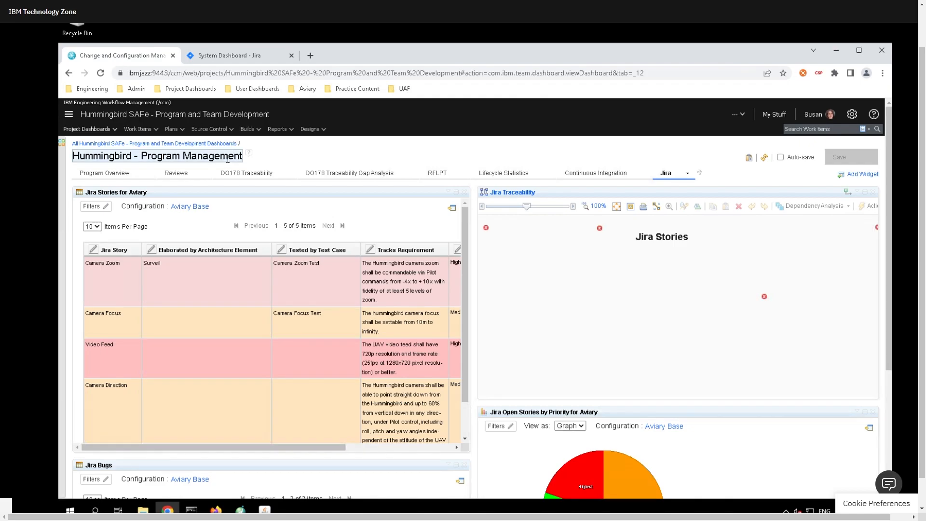
Step: Follow the Camera Zoom link in the Jira Stories for Aviary widget to Jira issue AV-3
left_click(100, 72)
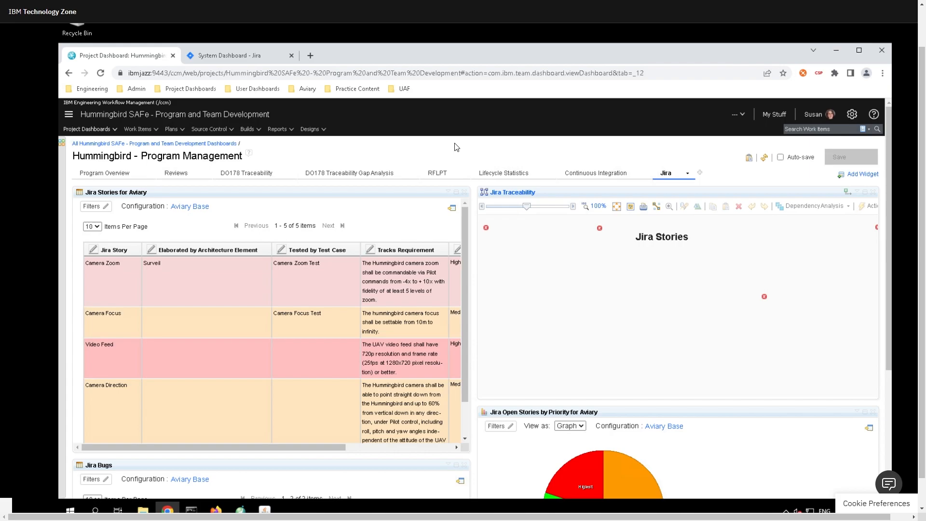
mouse_move(476, 222)
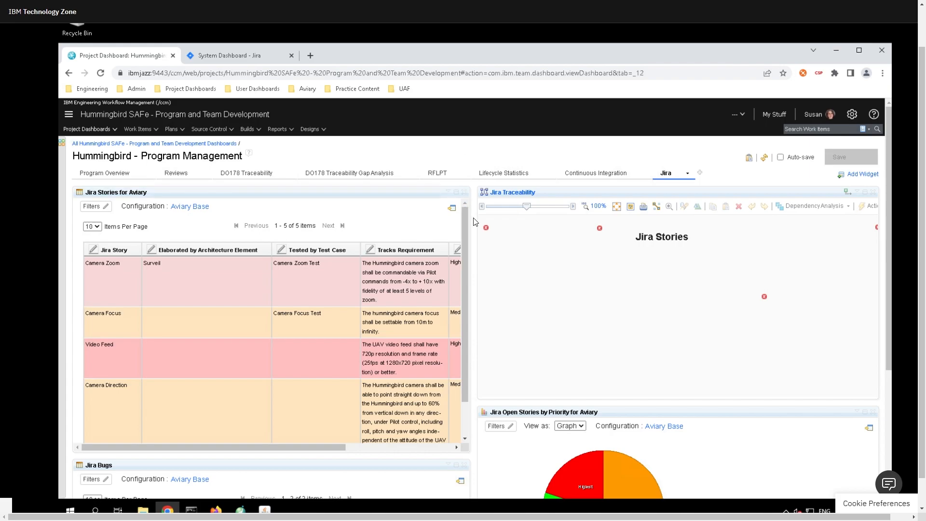
scroll("down", 3)
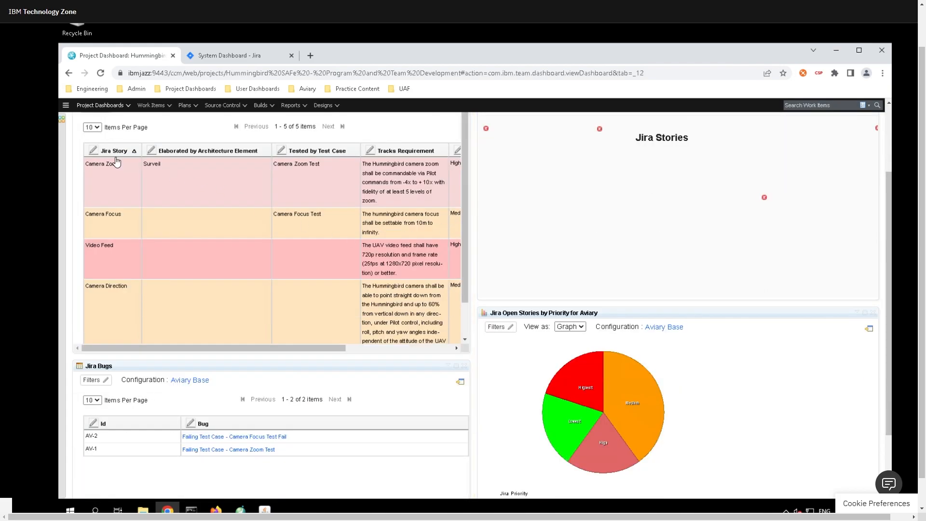
mouse_move(101, 164)
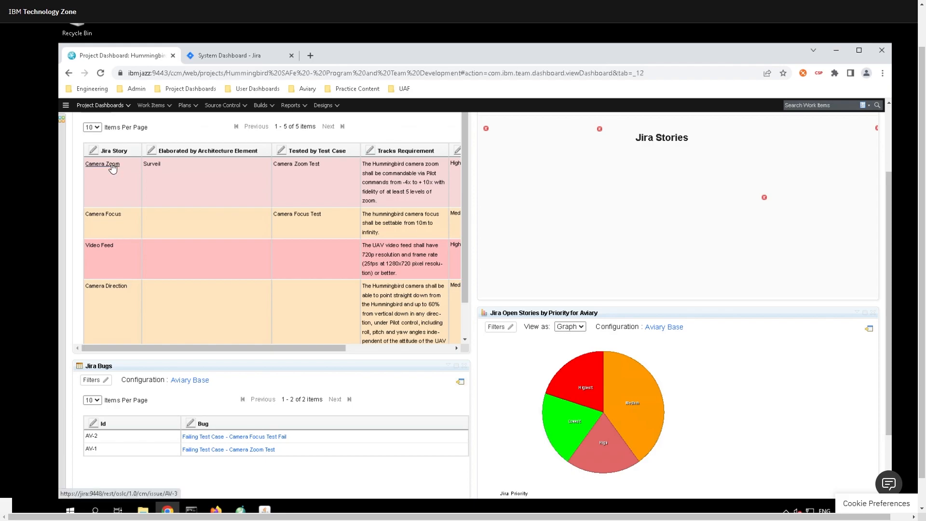
left_click(102, 164)
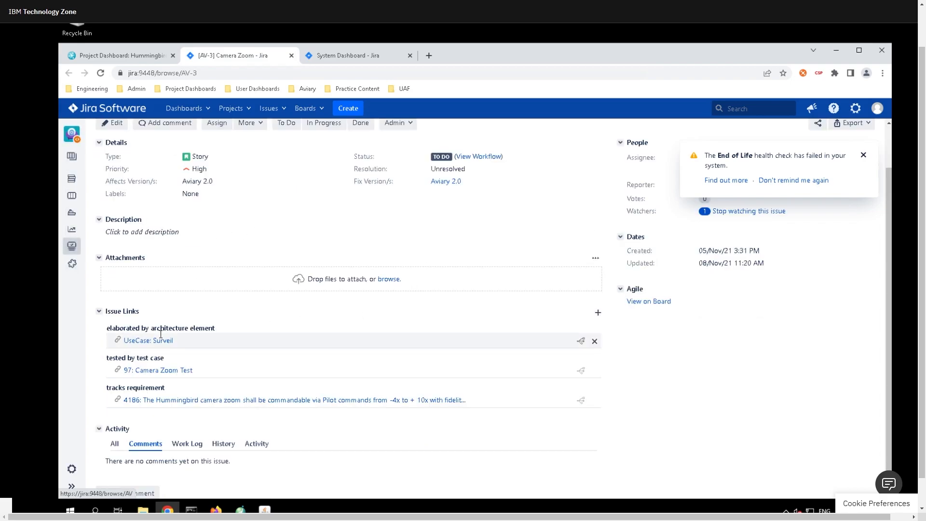
mouse_move(148, 340)
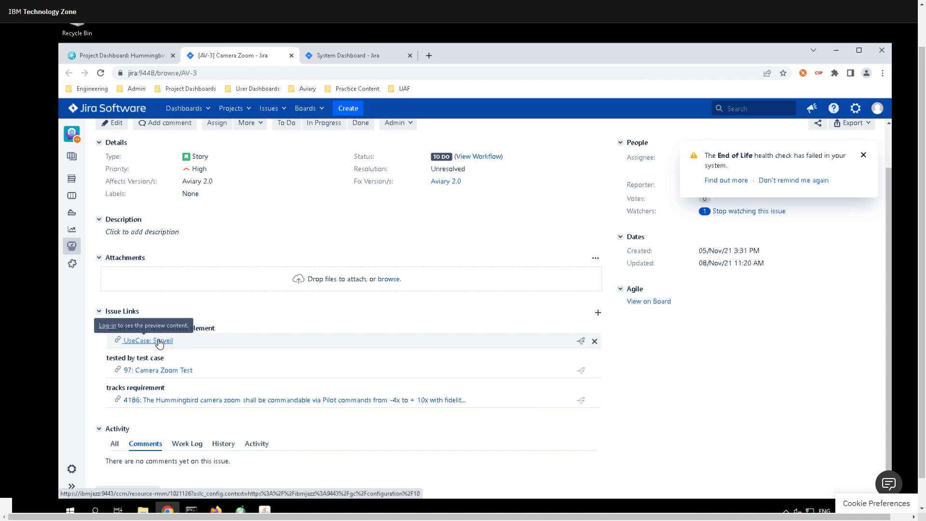
mouse_move(141, 342)
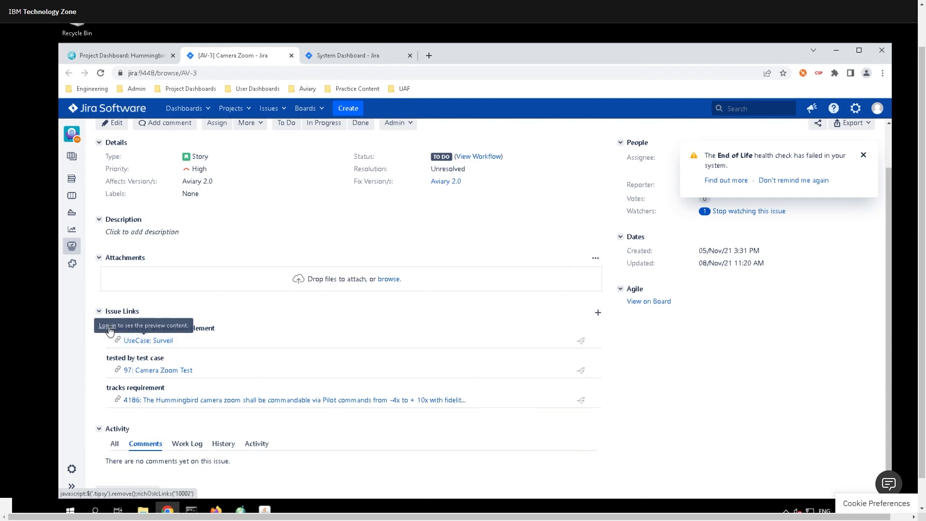
Step: Show the rich hover preview of AV-3's linked Surveil use case, then return to the Hummingbird dashboard
left_click(149, 341)
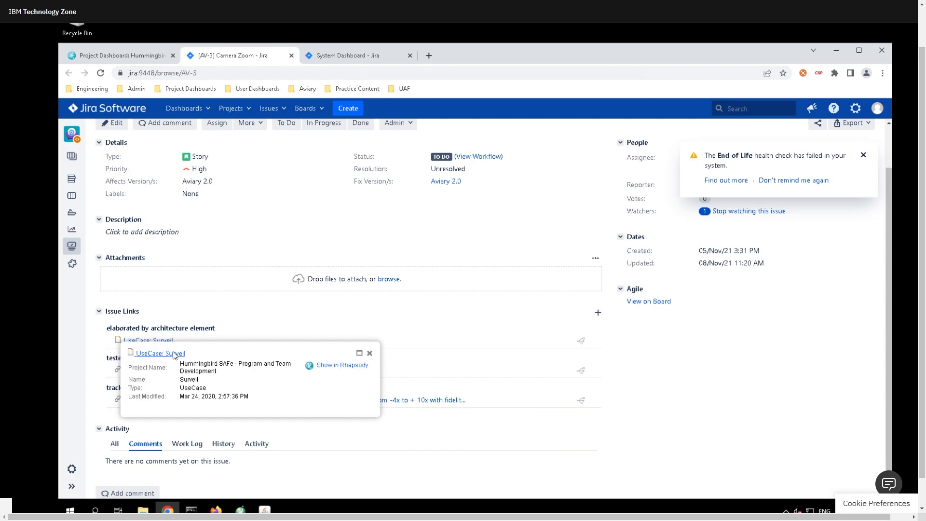
mouse_move(331, 382)
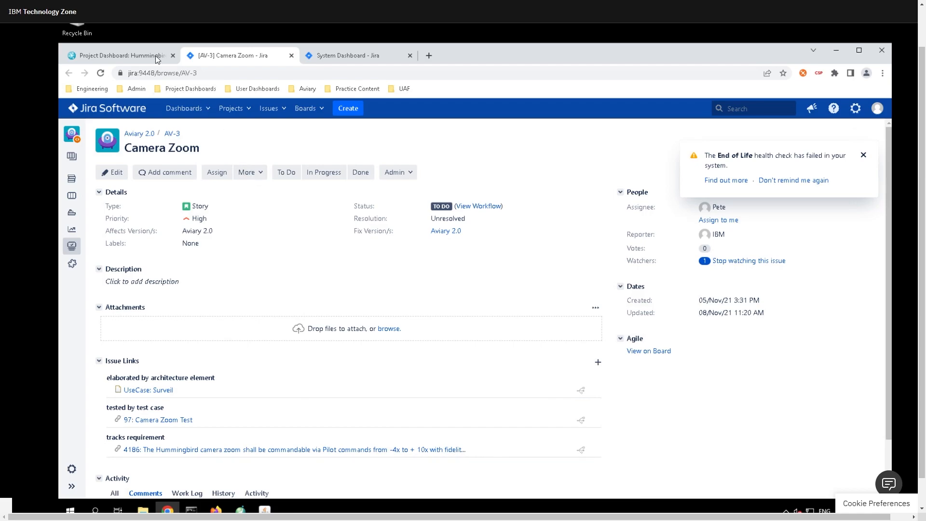
left_click(118, 56)
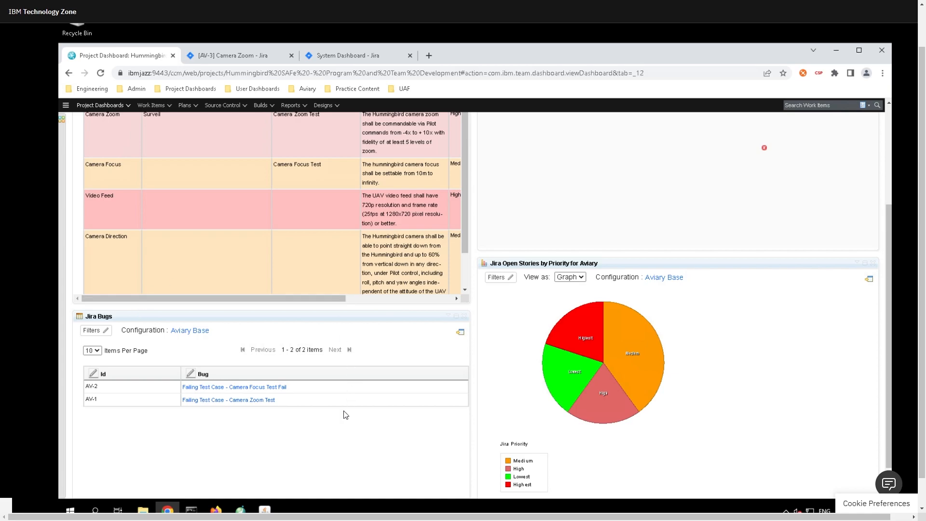
mouse_move(306, 425)
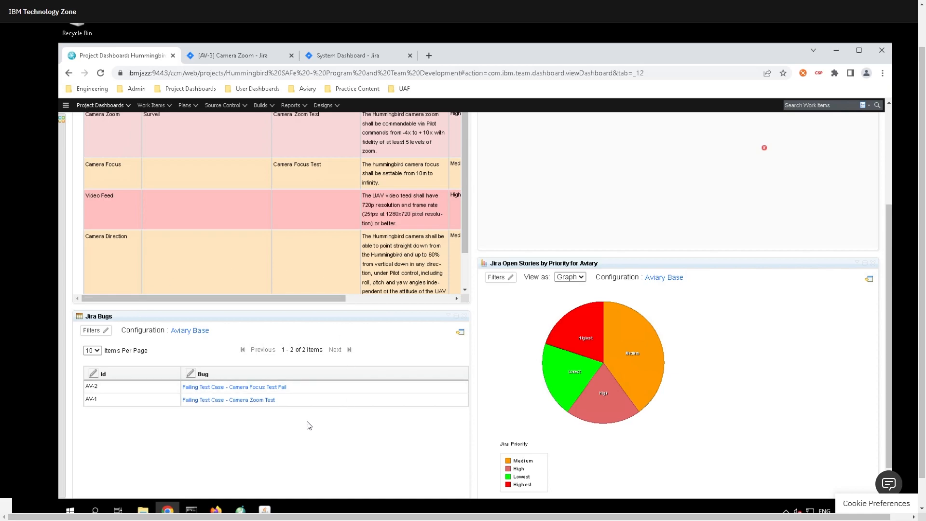